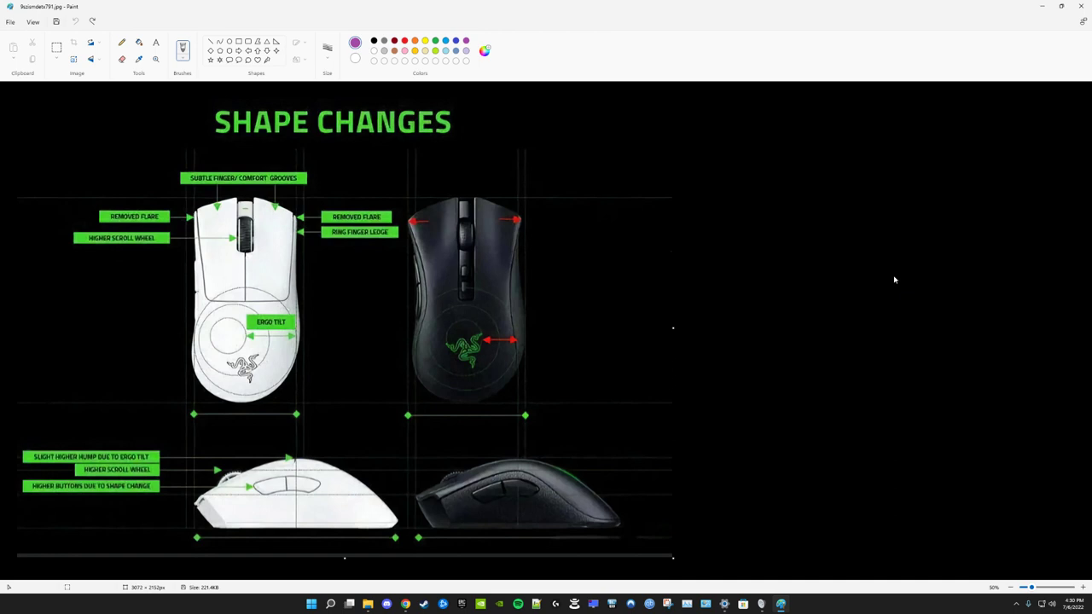
{"action": "mouse_move", "coordinate": [519, 303]}
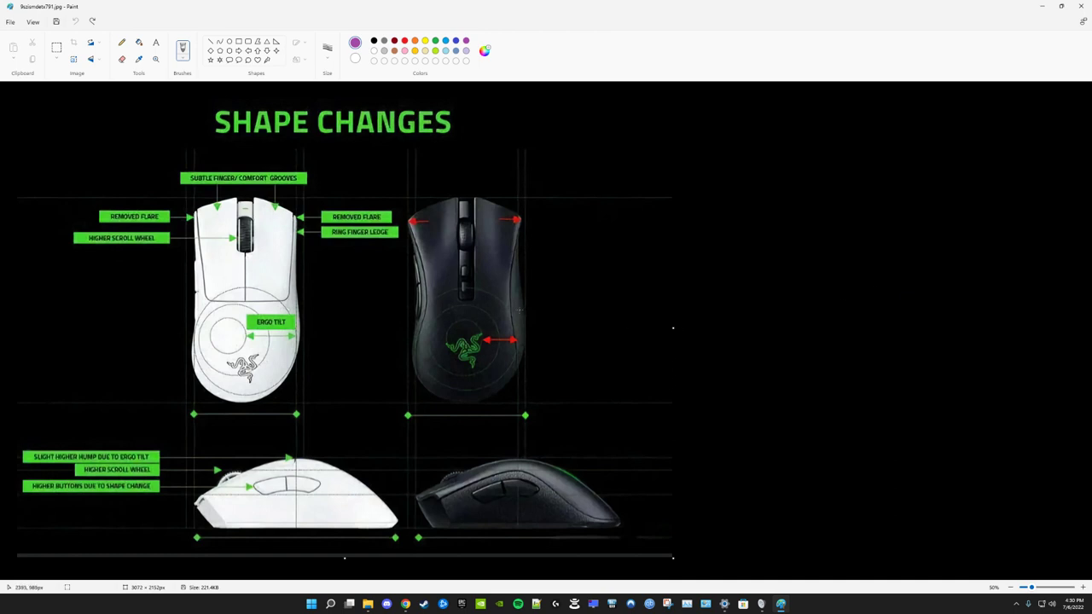
{"action": "left_click_drag", "start_coordinate": [440, 281], "coordinate": [512, 321]}
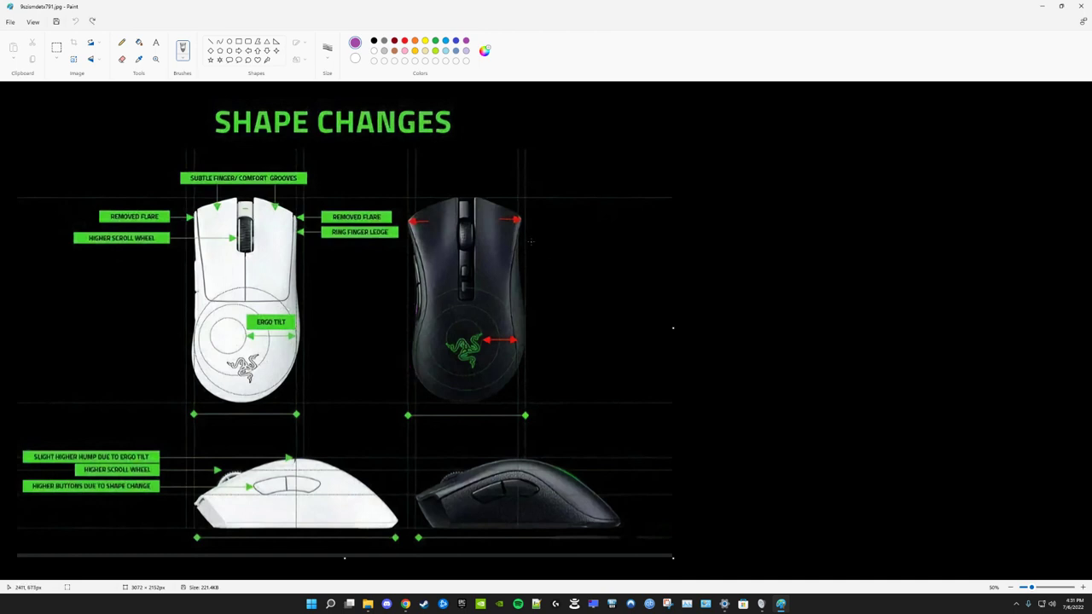
{"action": "left_click_drag", "start_coordinate": [529, 247], "coordinate": [550, 367]}
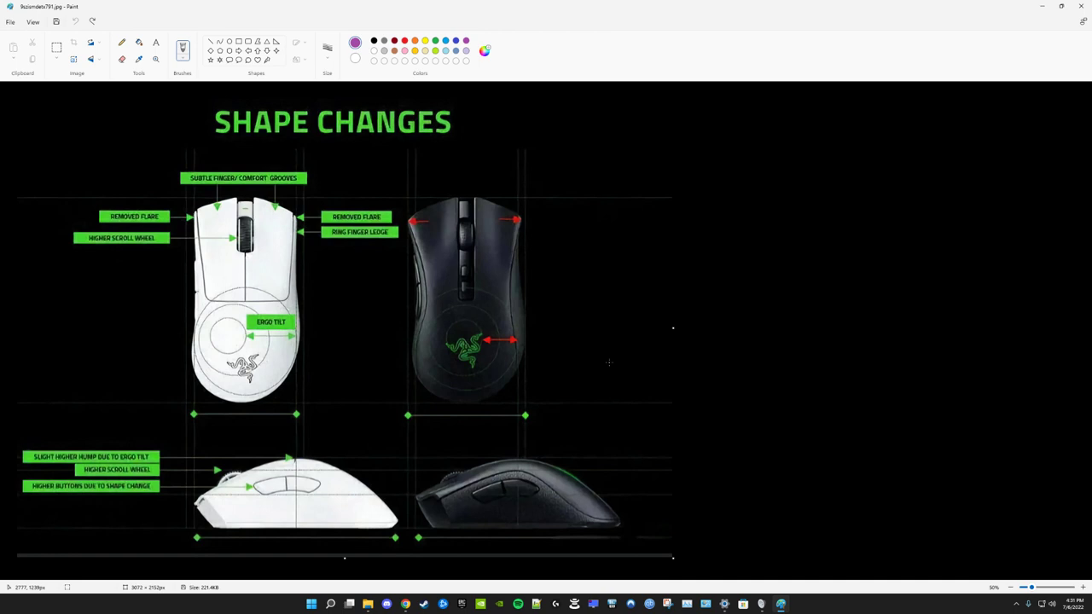
{"action": "mouse_move", "coordinate": [630, 357]}
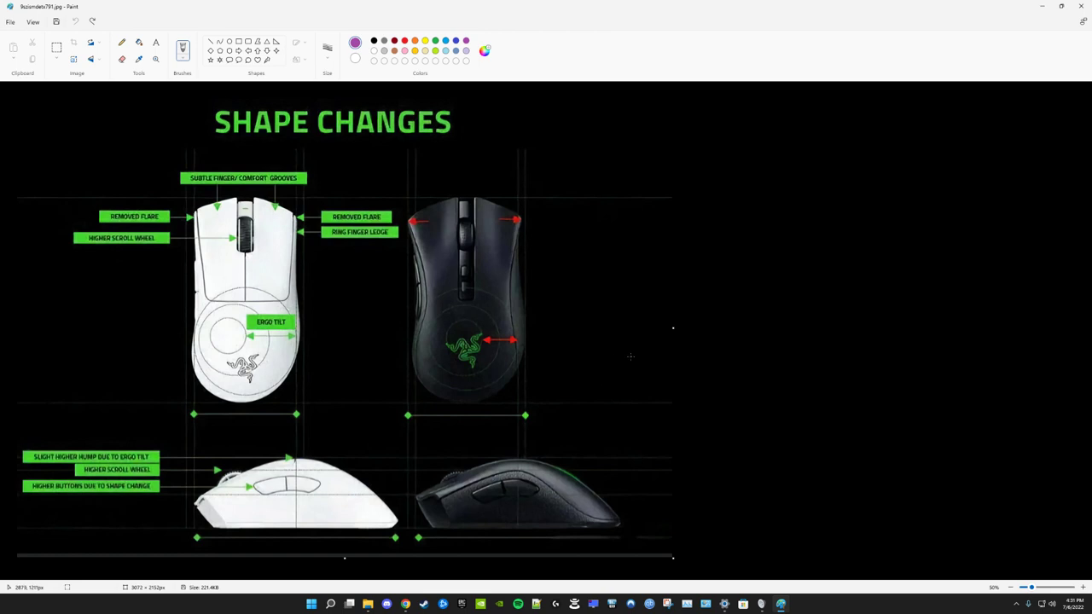
{"action": "mouse_move", "coordinate": [614, 318]}
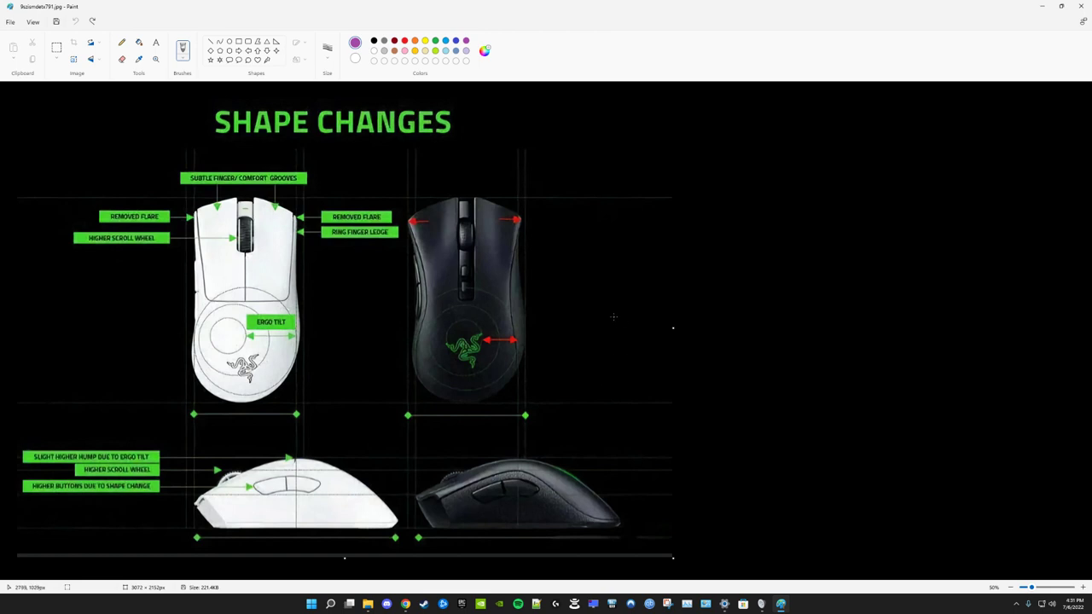
{"action": "mouse_move", "coordinate": [135, 304]}
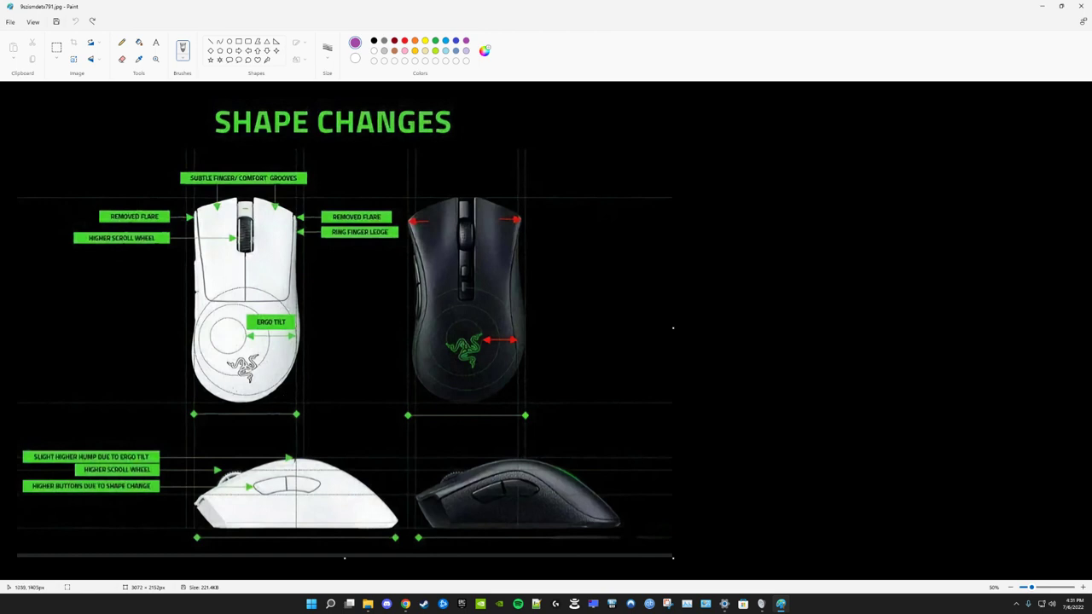
{"action": "mouse_move", "coordinate": [330, 384]}
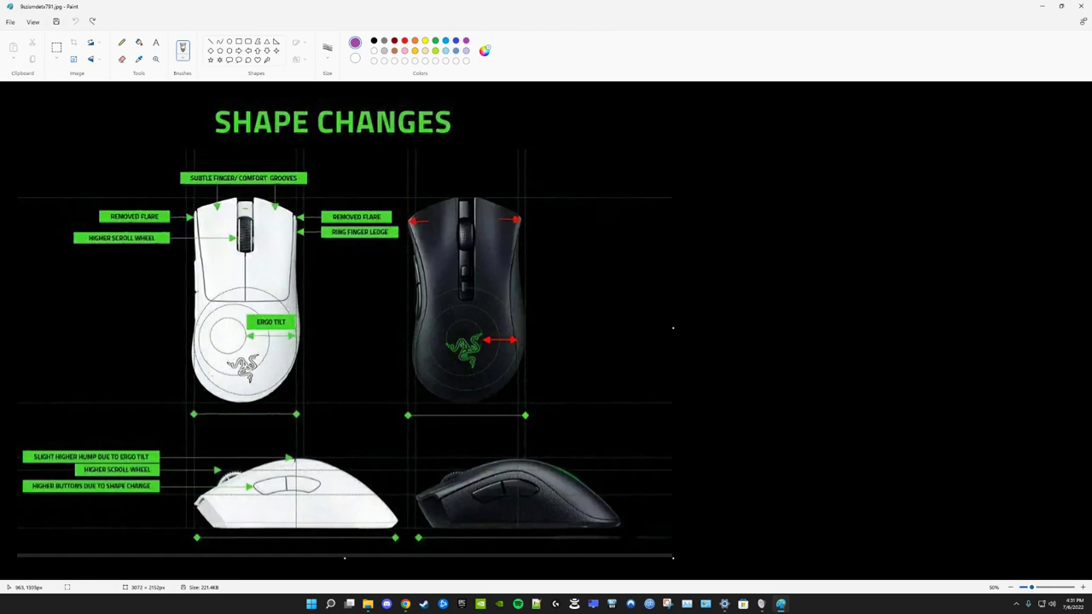
{"action": "mouse_move", "coordinate": [660, 266]}
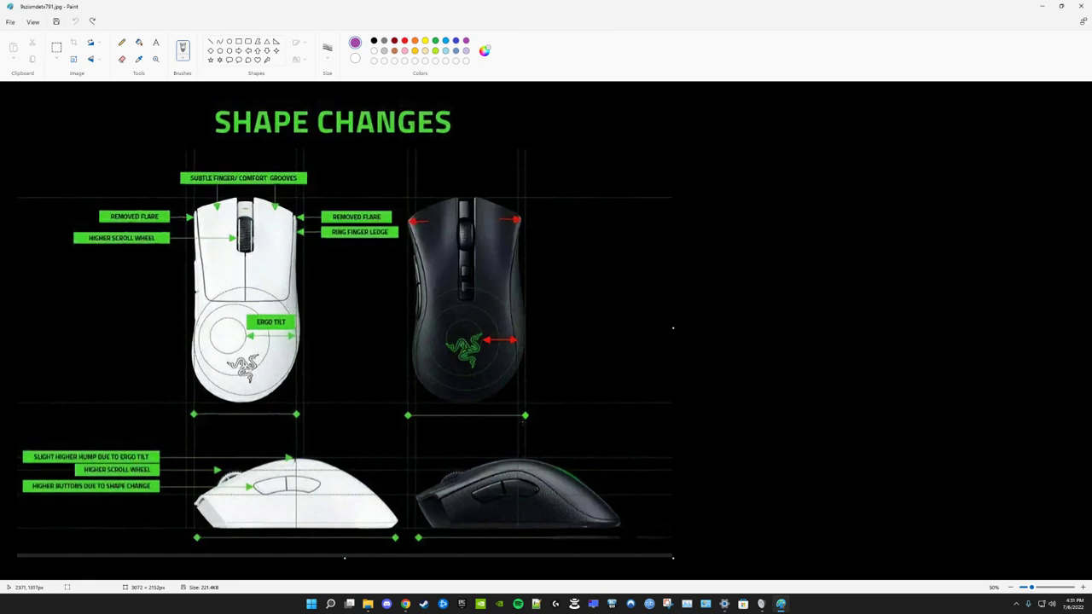
{"action": "mouse_move", "coordinate": [509, 388]}
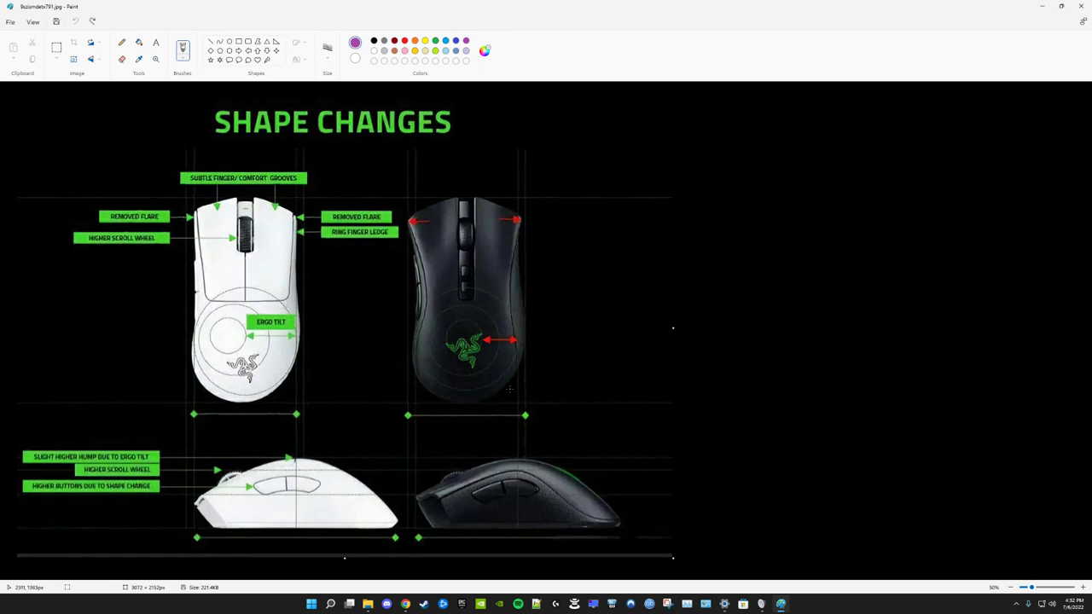
{"action": "mouse_move", "coordinate": [590, 363]}
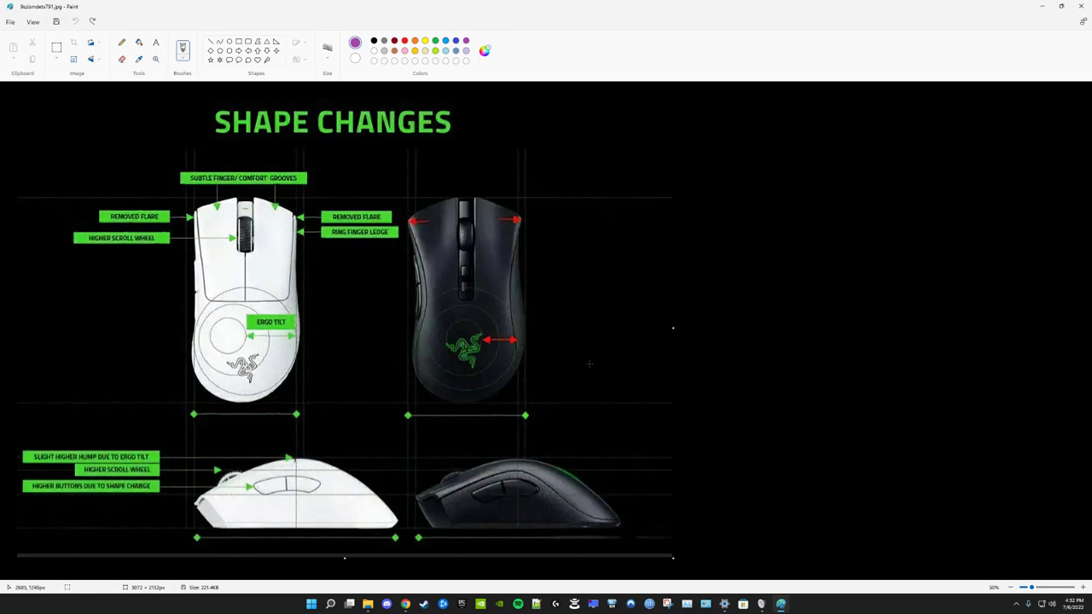
{"action": "mouse_move", "coordinate": [594, 319]}
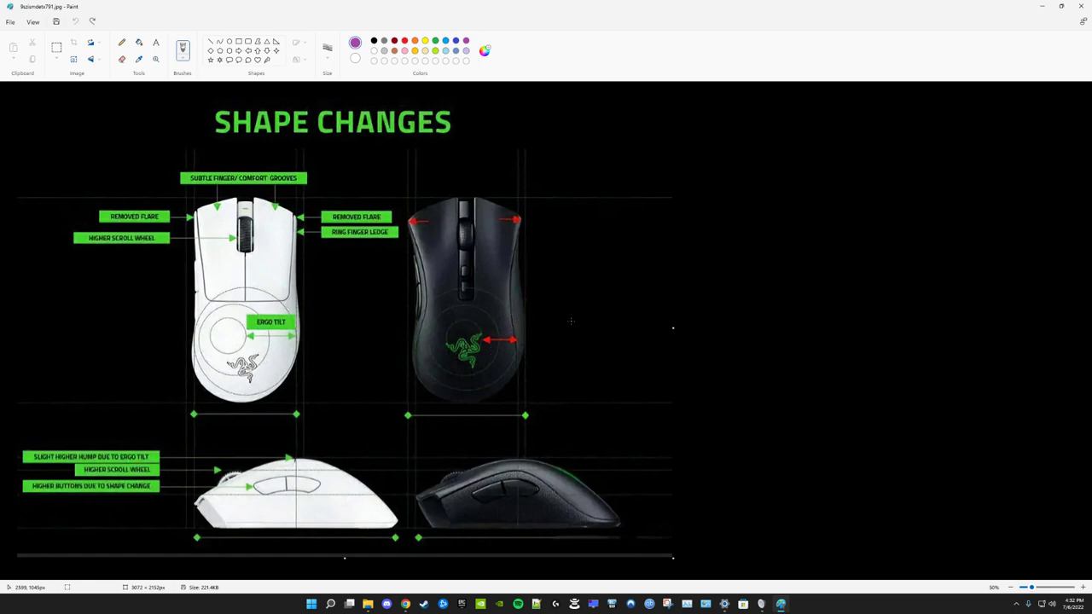
{"action": "left_click_drag", "start_coordinate": [512, 298], "coordinate": [538, 392]}
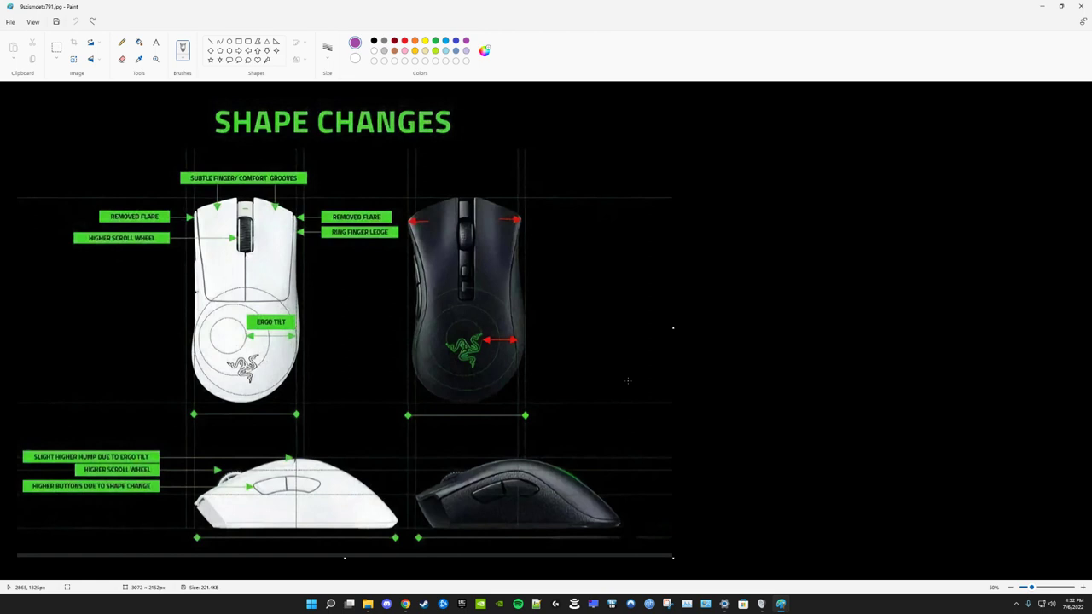
{"action": "mouse_move", "coordinate": [600, 342]}
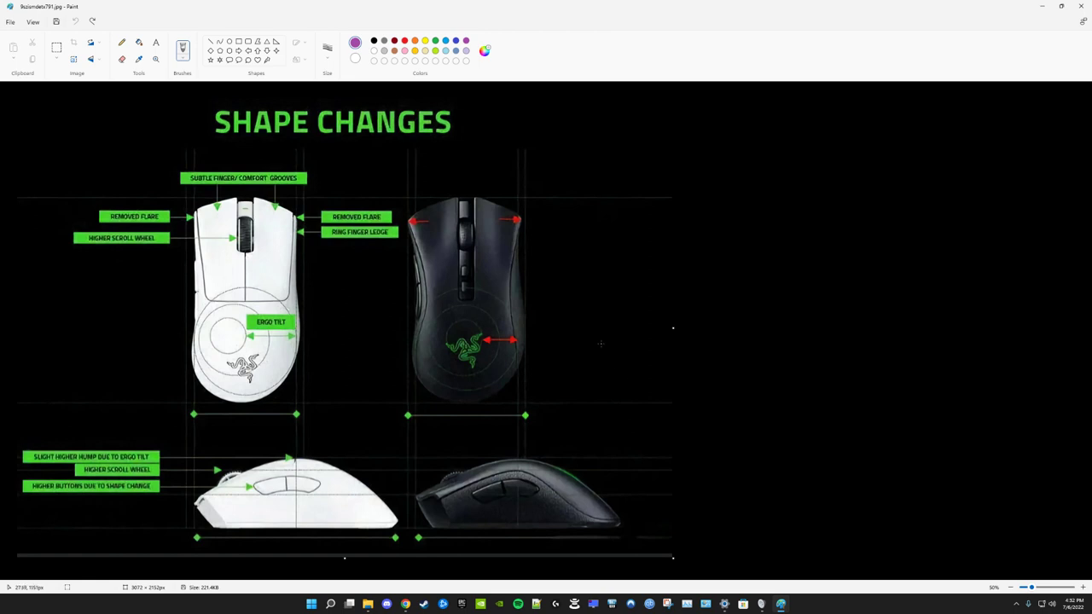
{"action": "mouse_move", "coordinate": [652, 311]}
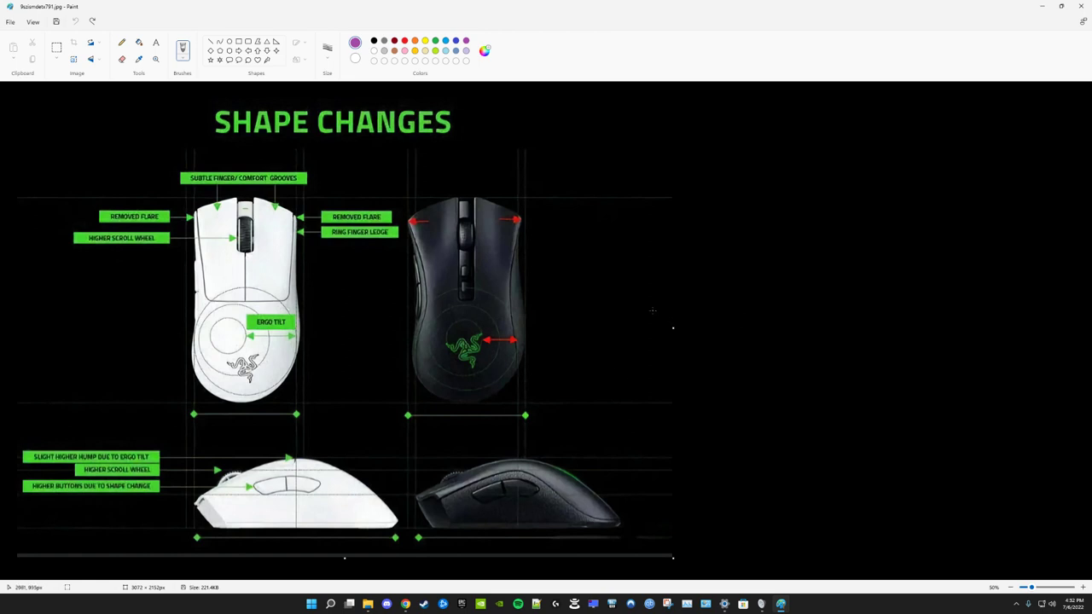
{"action": "mouse_move", "coordinate": [635, 311]}
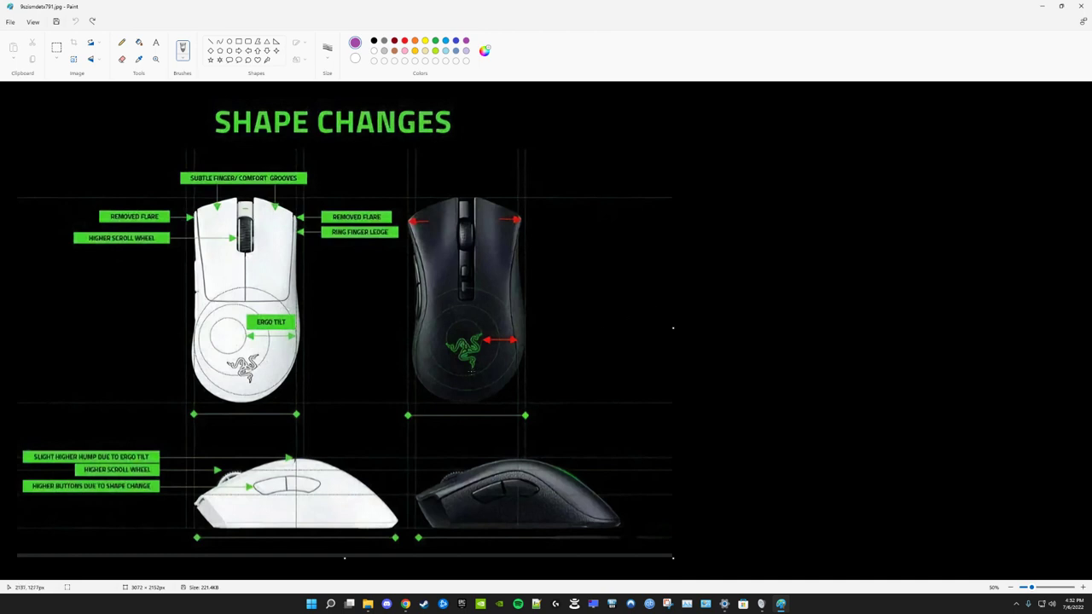
{"action": "mouse_move", "coordinate": [471, 389]}
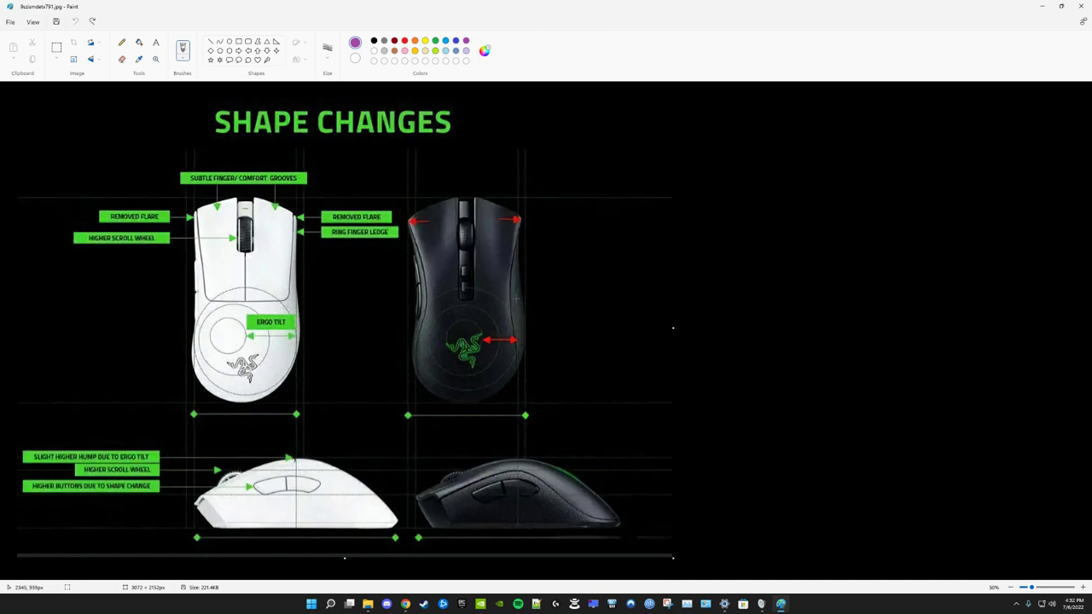
{"action": "mouse_move", "coordinate": [433, 335]}
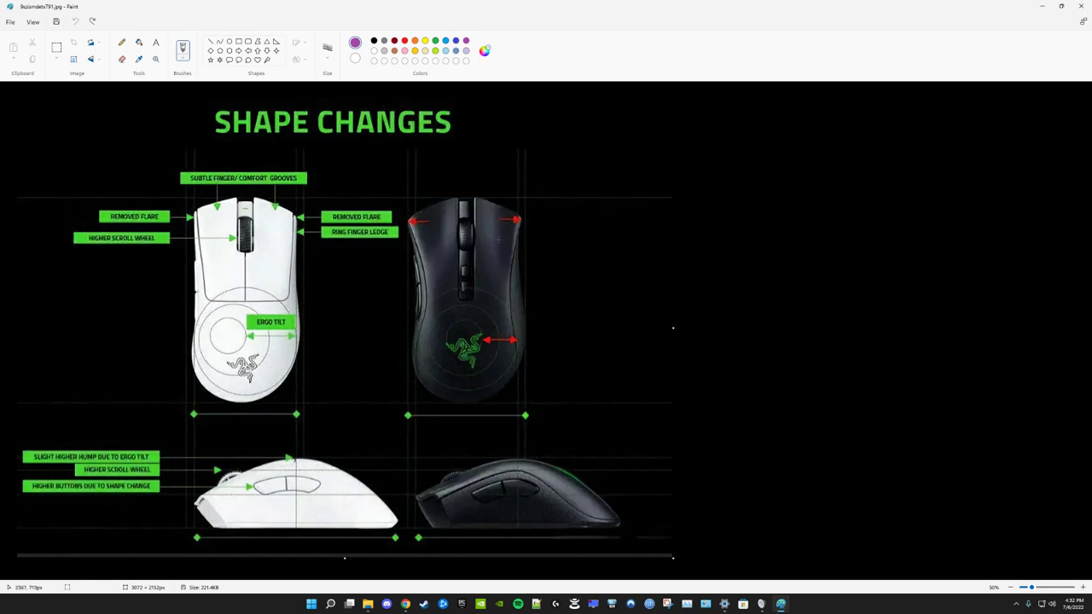
{"action": "left_click_drag", "start_coordinate": [410, 201], "coordinate": [526, 201]}
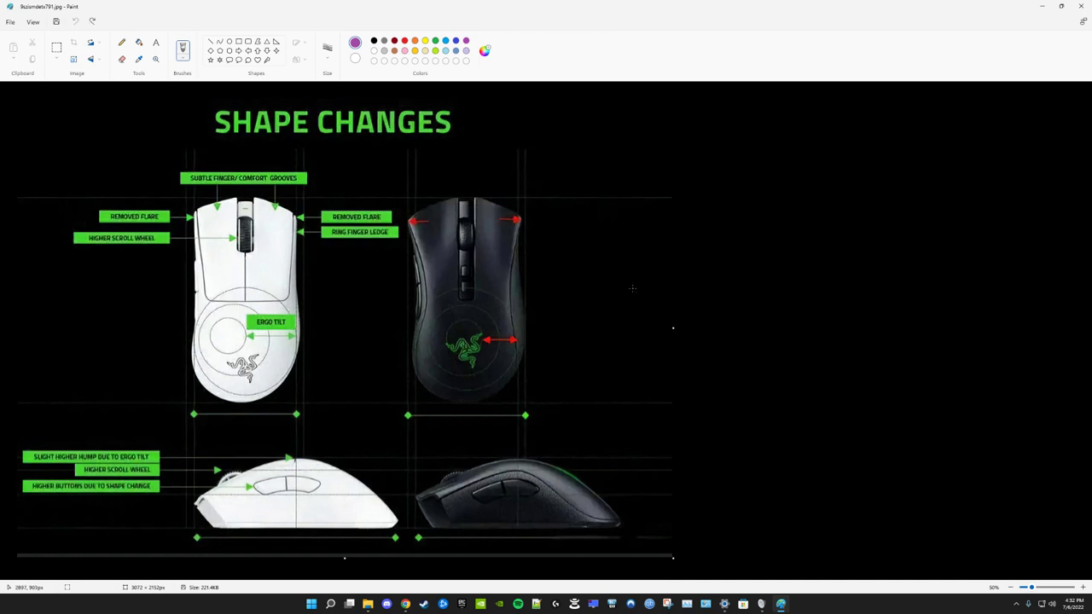
{"action": "mouse_move", "coordinate": [628, 274]}
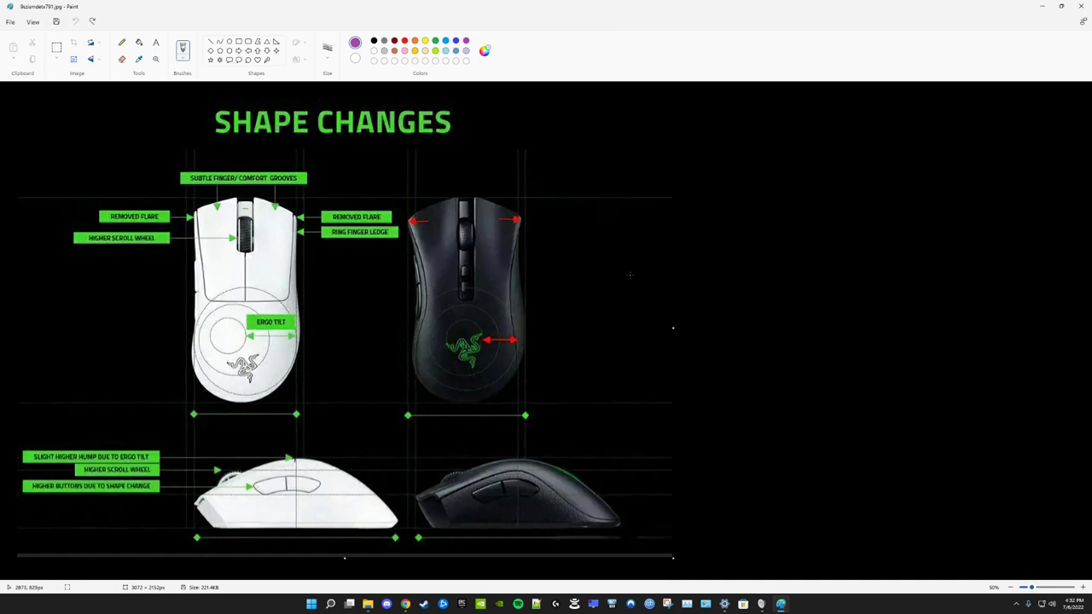
{"action": "mouse_move", "coordinate": [572, 212]}
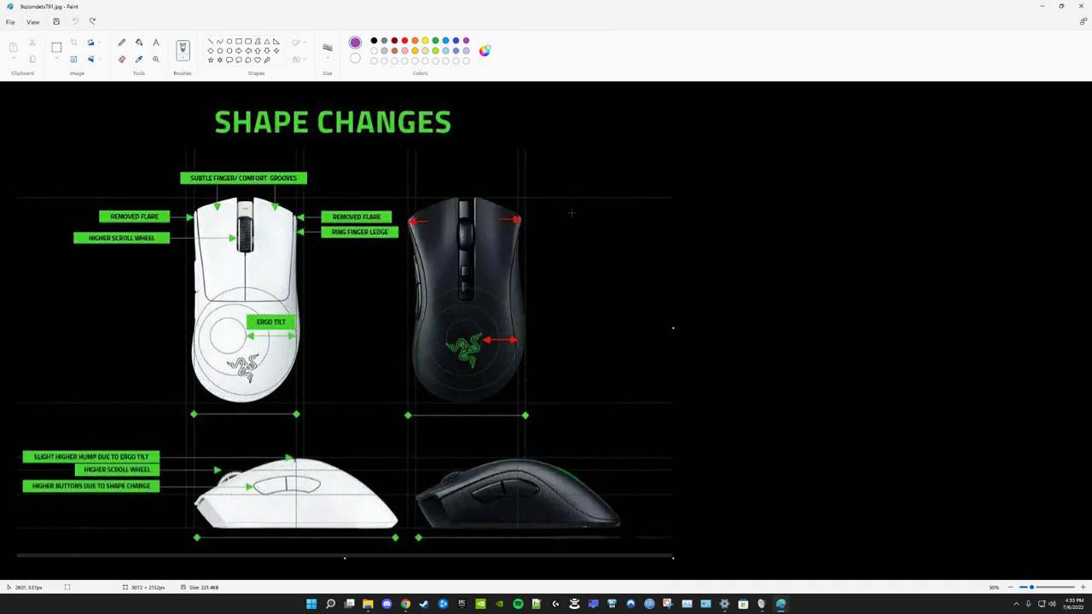
{"action": "mouse_move", "coordinate": [410, 273]}
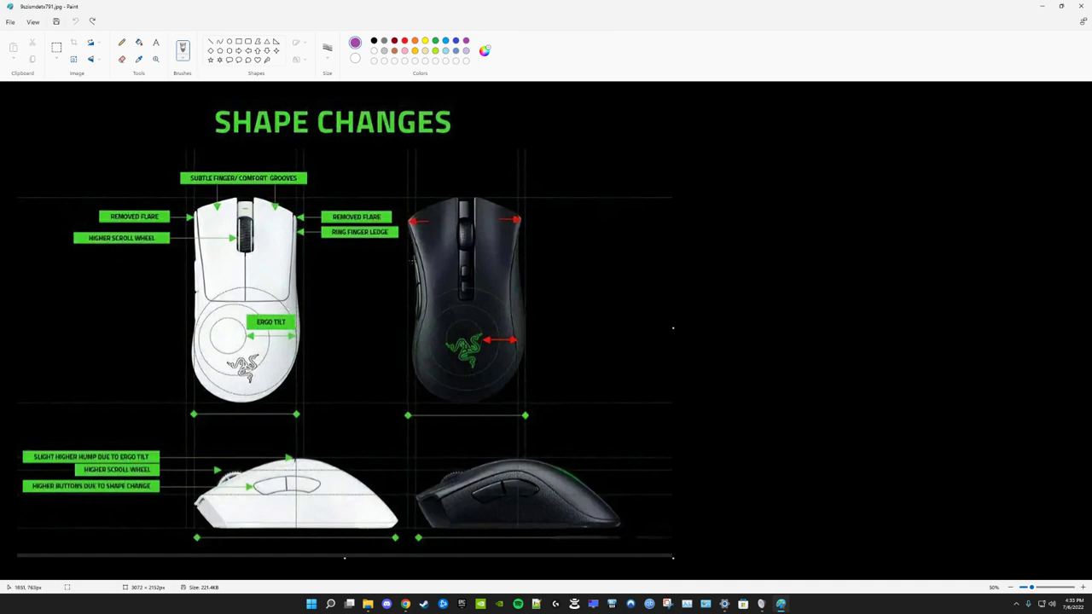
{"action": "left_click_drag", "start_coordinate": [407, 256], "coordinate": [430, 281]}
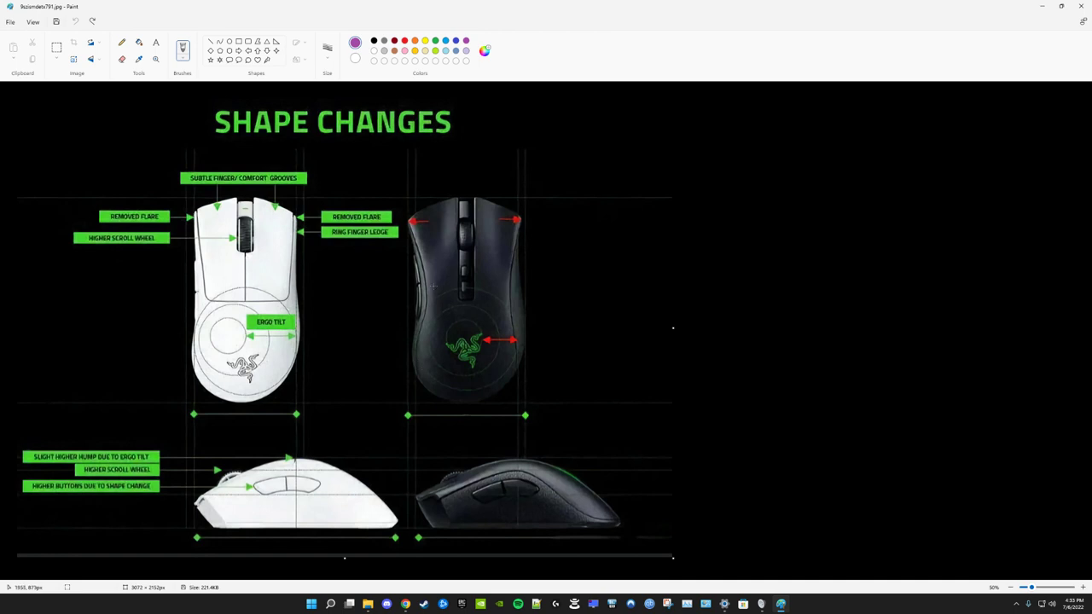
{"action": "mouse_move", "coordinate": [498, 495]}
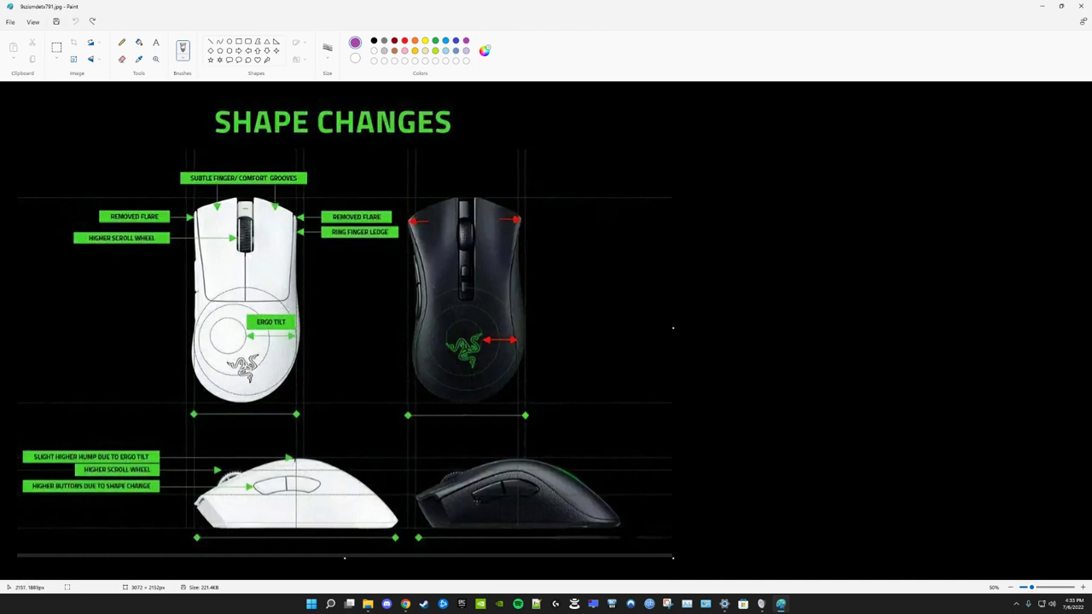
{"action": "left_click_drag", "start_coordinate": [486, 495], "coordinate": [566, 516]}
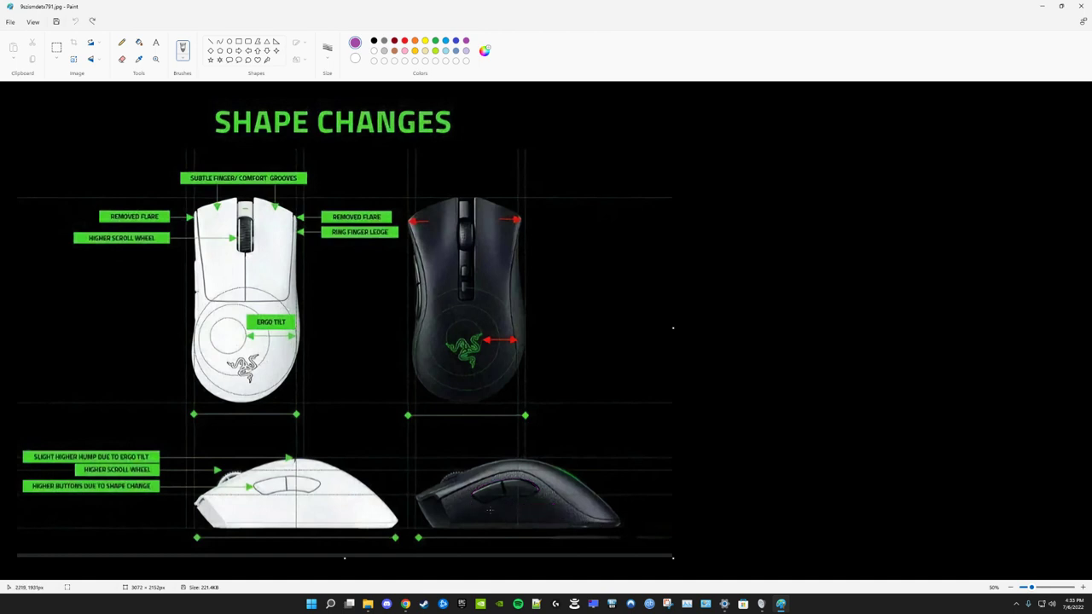
{"action": "left_click_drag", "start_coordinate": [486, 512], "coordinate": [560, 509]}
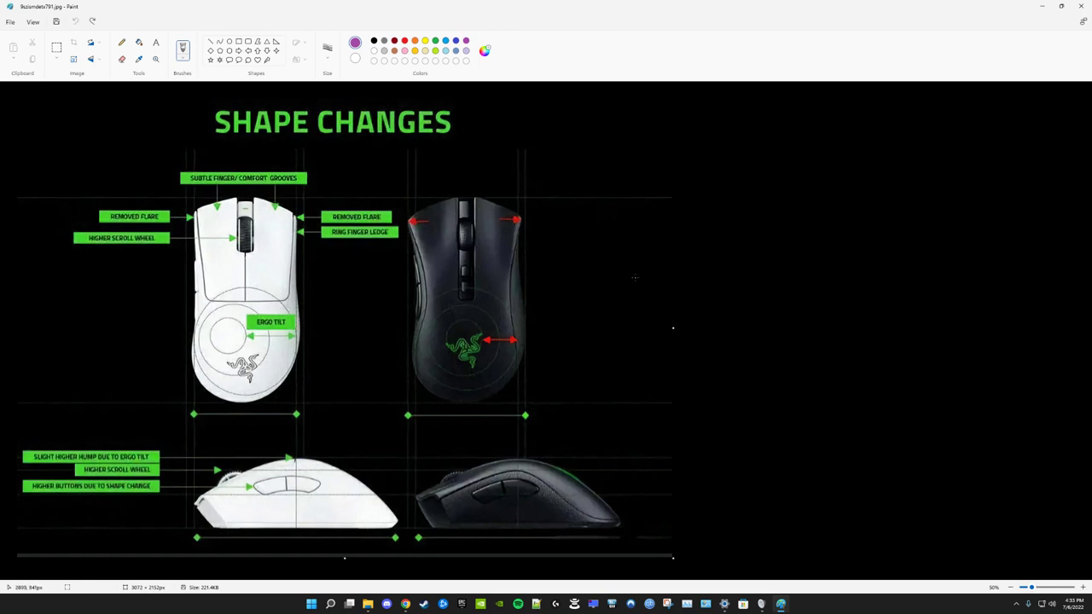
{"action": "mouse_move", "coordinate": [478, 289]}
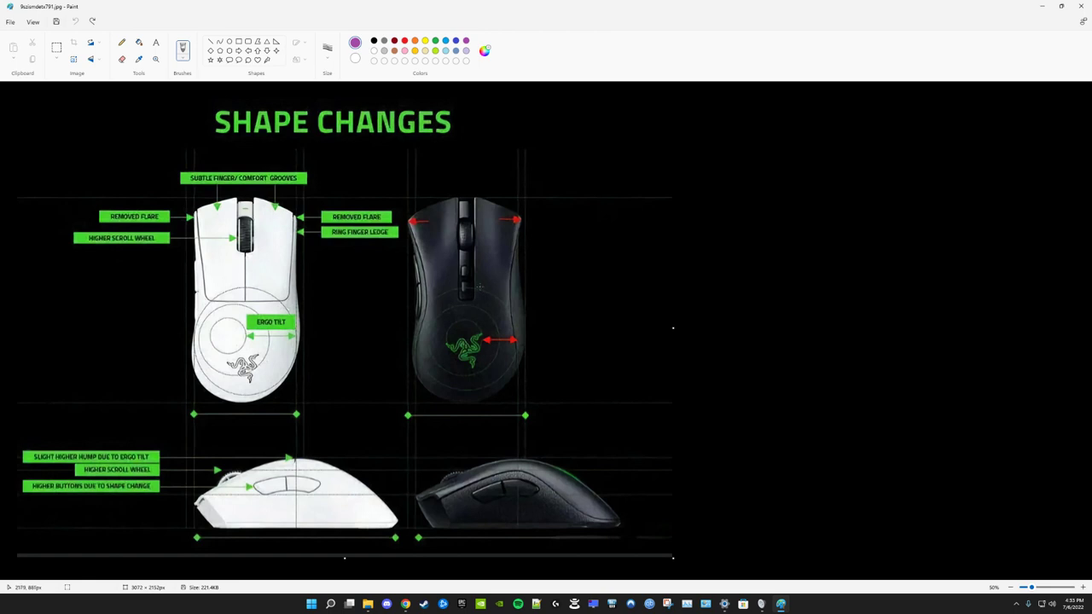
{"action": "mouse_move", "coordinate": [590, 365]}
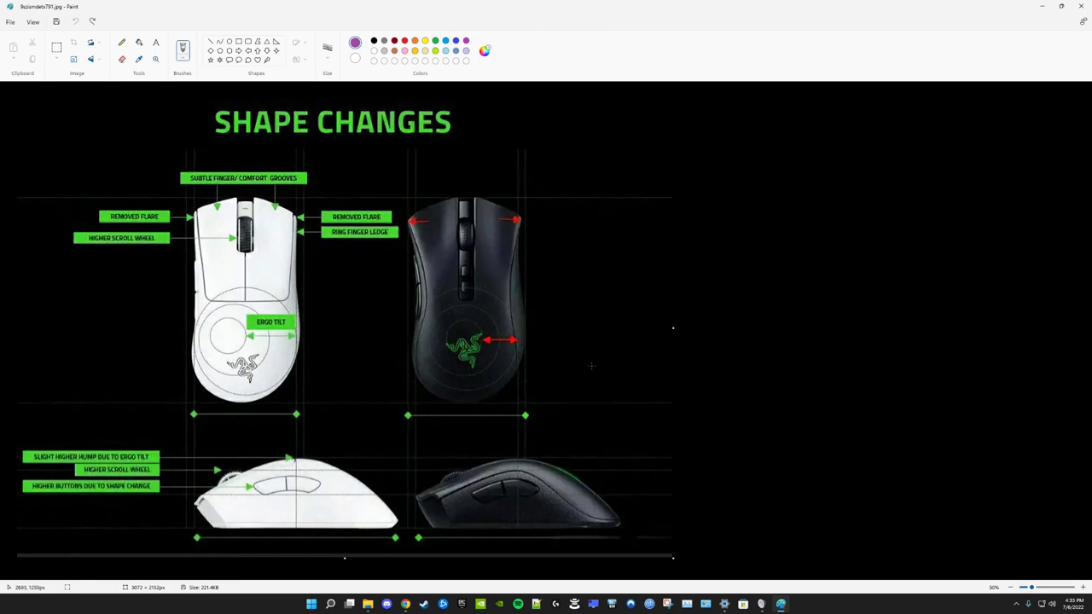
{"action": "mouse_move", "coordinate": [496, 301]}
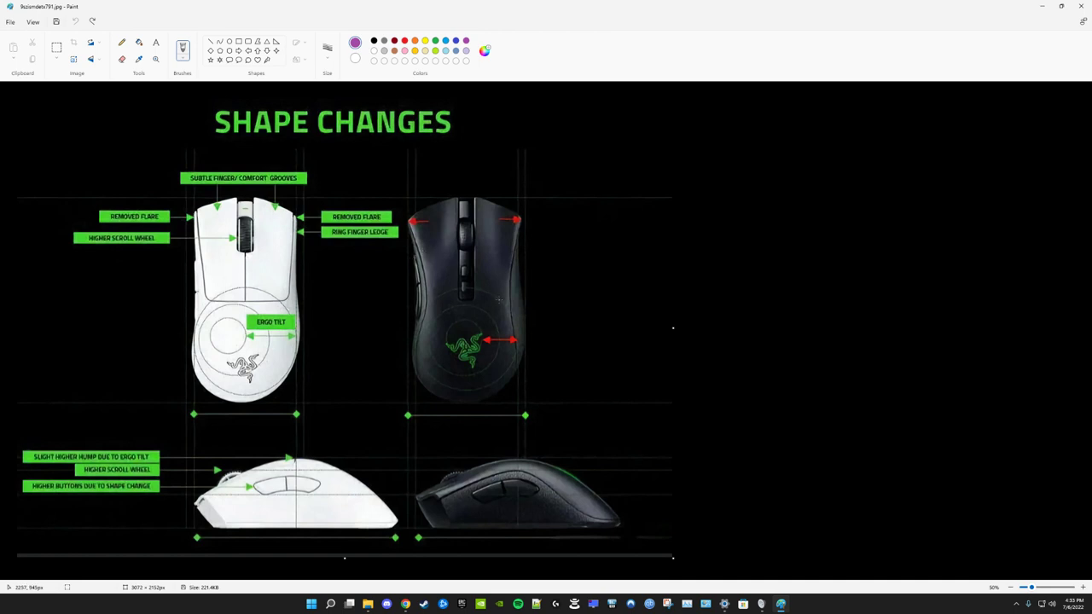
{"action": "left_click_drag", "start_coordinate": [372, 276], "coordinate": [401, 294]}
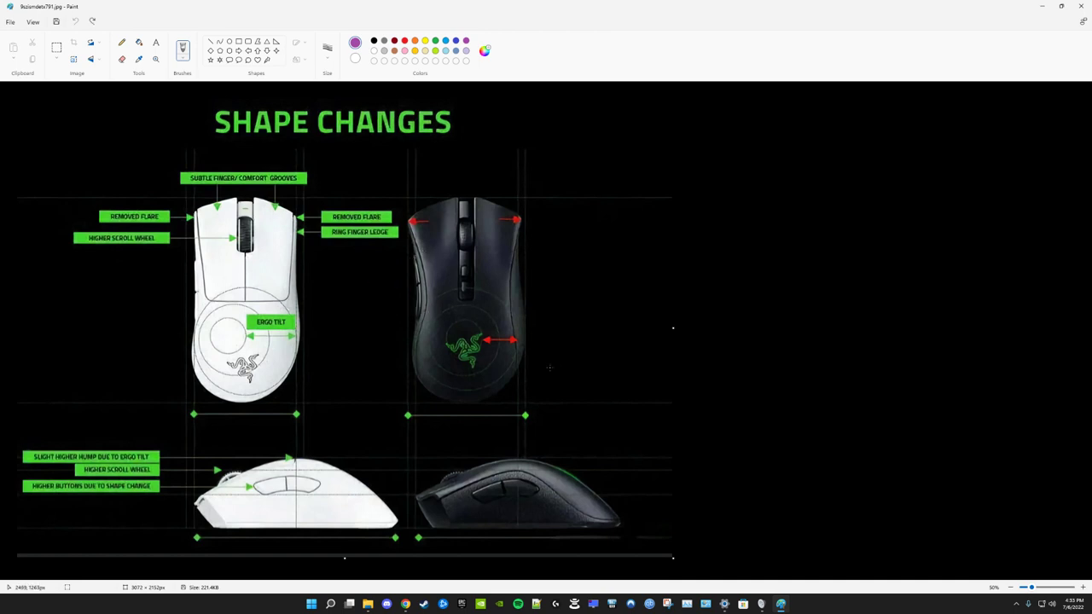
{"action": "mouse_move", "coordinate": [396, 280]}
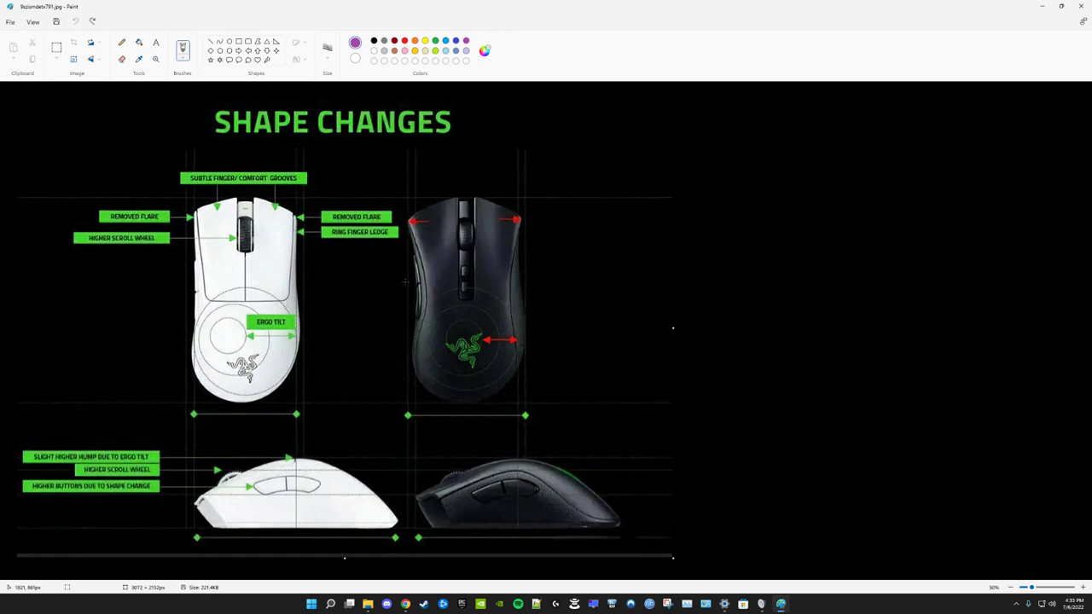
{"action": "mouse_move", "coordinate": [406, 279]}
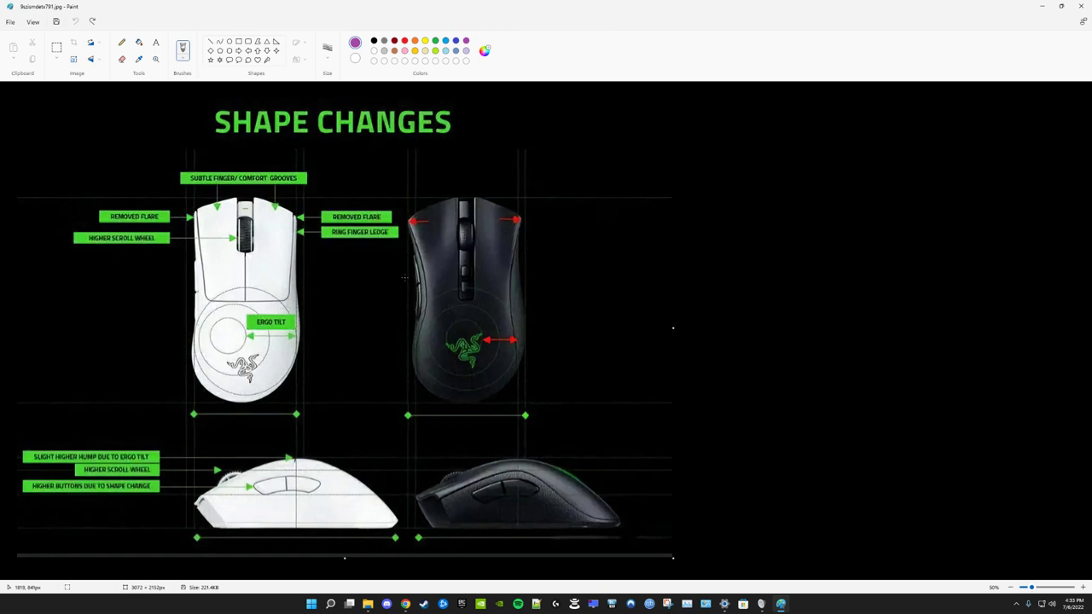
{"action": "mouse_move", "coordinate": [408, 342]}
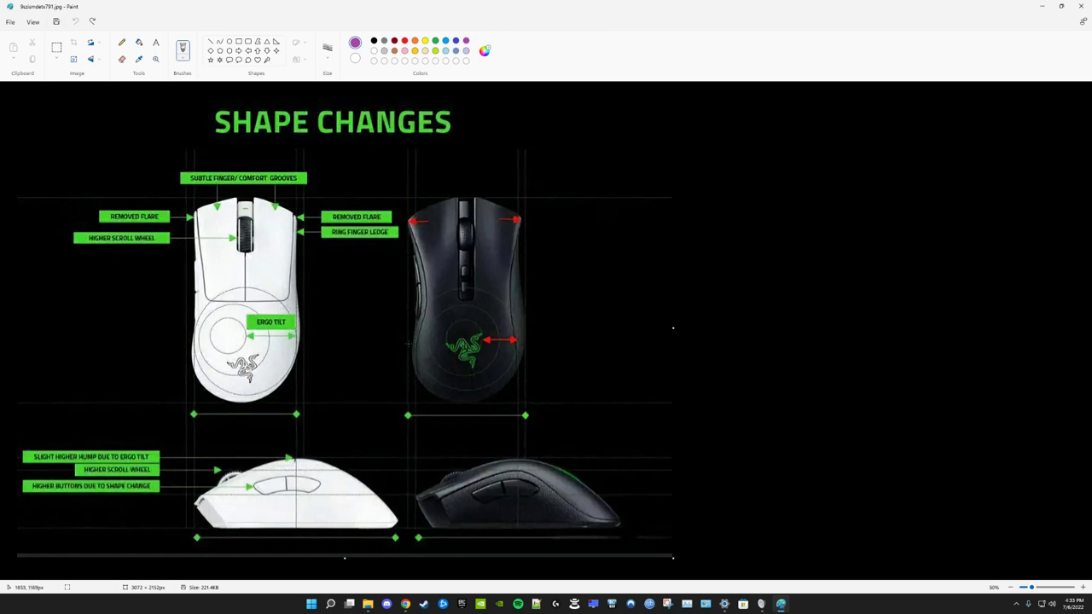
{"action": "left_click_drag", "start_coordinate": [392, 299], "coordinate": [413, 304]}
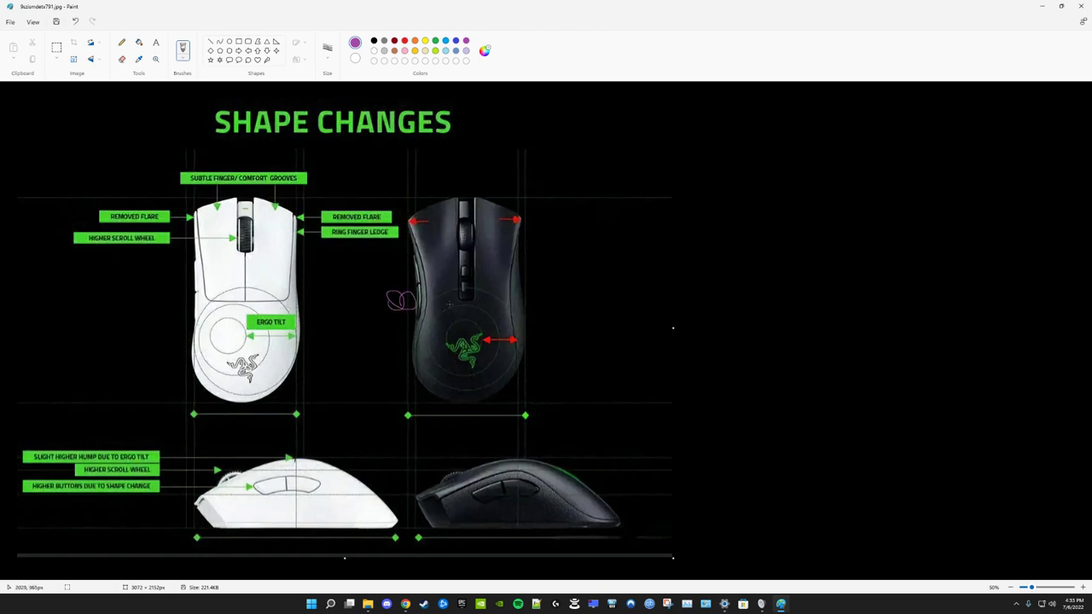
{"action": "mouse_move", "coordinate": [401, 281]}
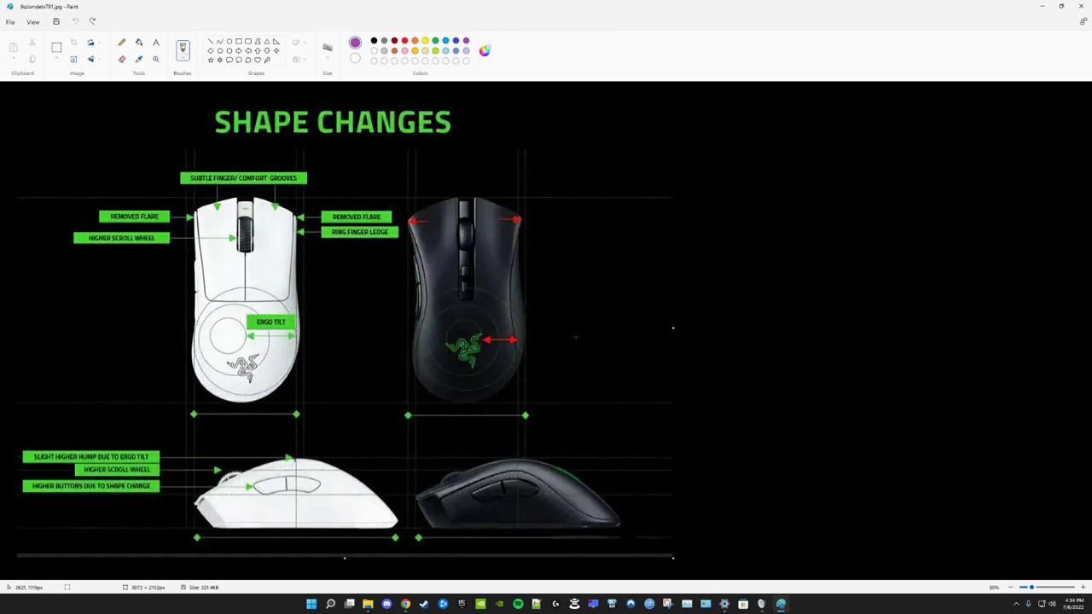
{"action": "mouse_move", "coordinate": [537, 316]}
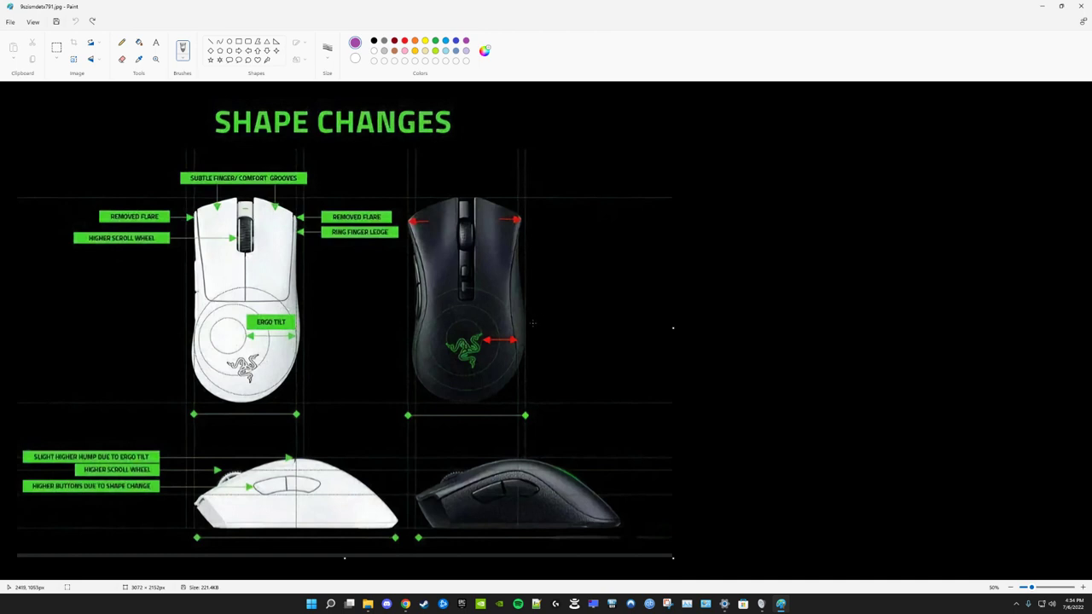
{"action": "mouse_move", "coordinate": [533, 322]}
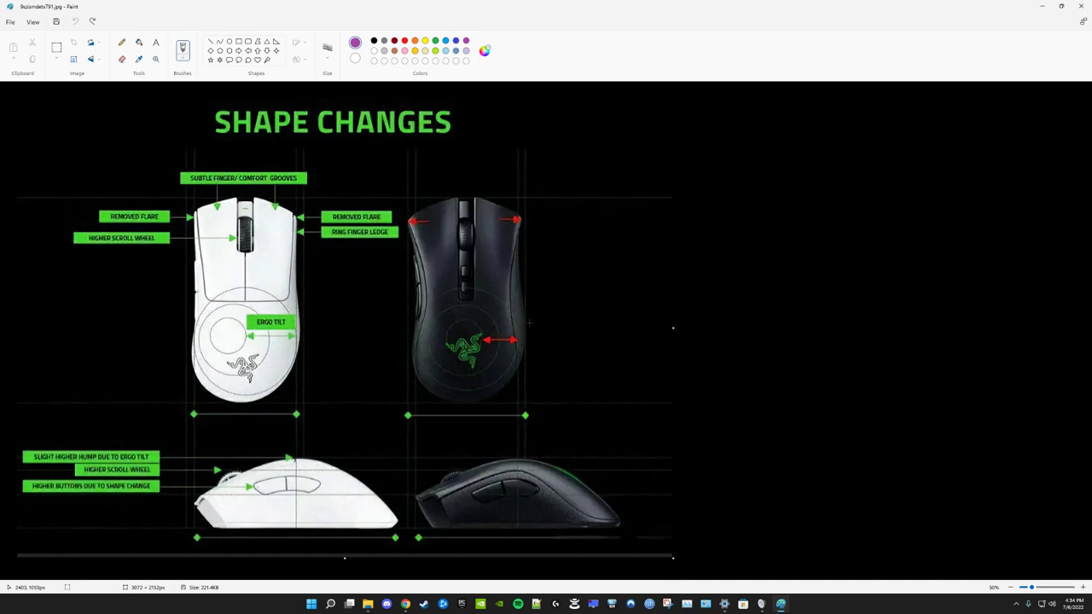
{"action": "mouse_move", "coordinate": [521, 304]}
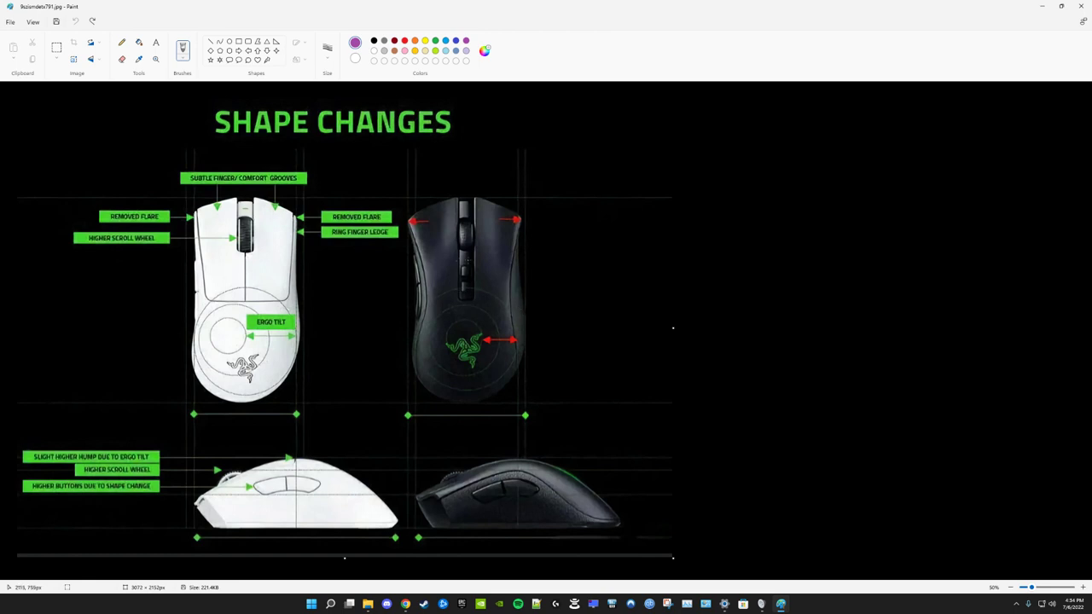
{"action": "mouse_move", "coordinate": [499, 288]}
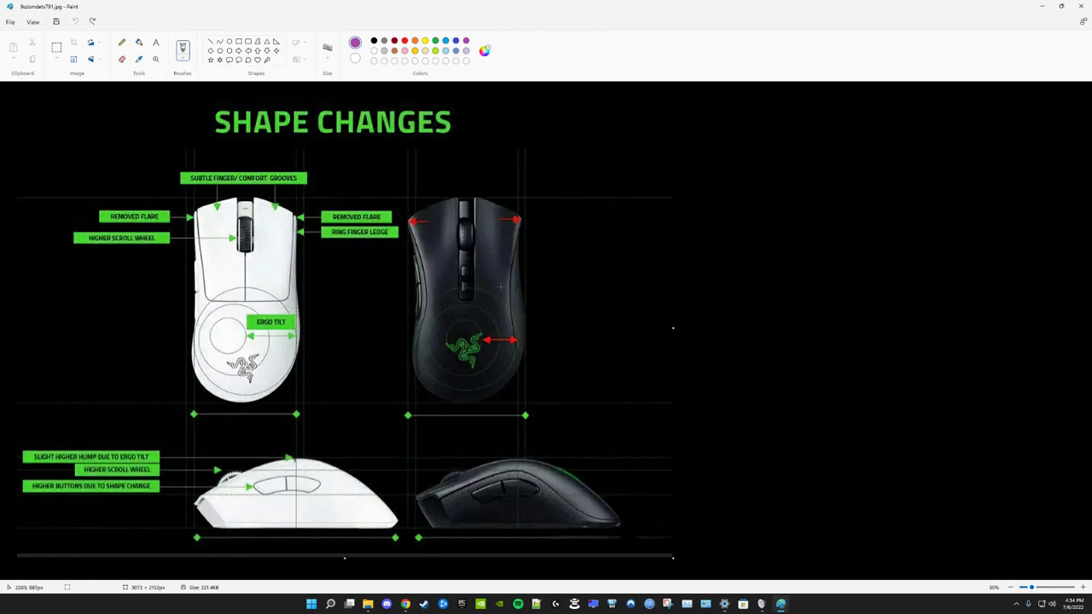
{"action": "mouse_move", "coordinate": [458, 282]}
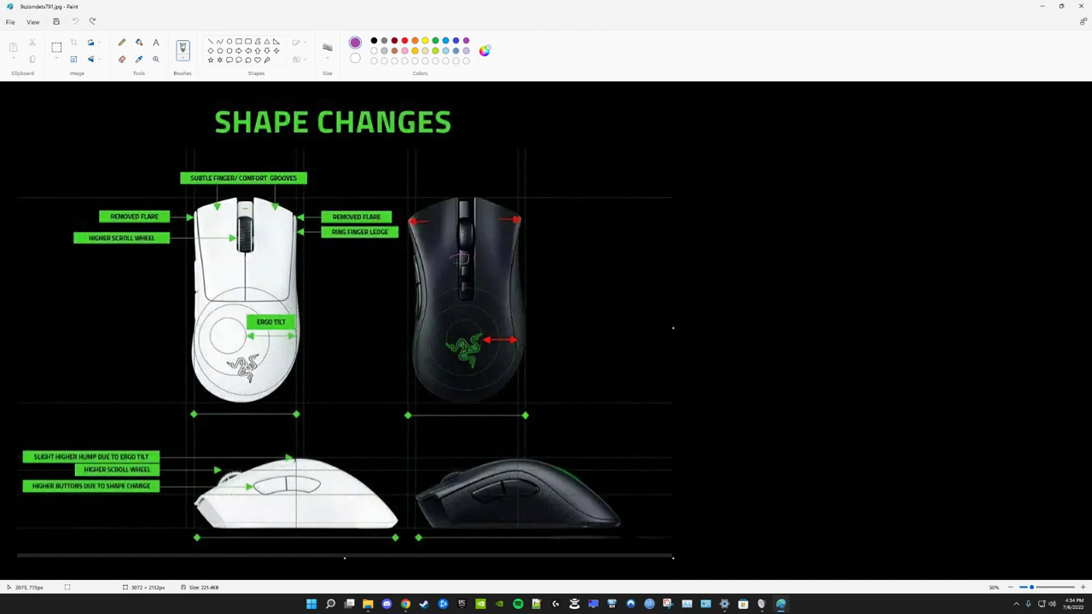
{"action": "left_click_drag", "start_coordinate": [461, 256], "coordinate": [467, 293]}
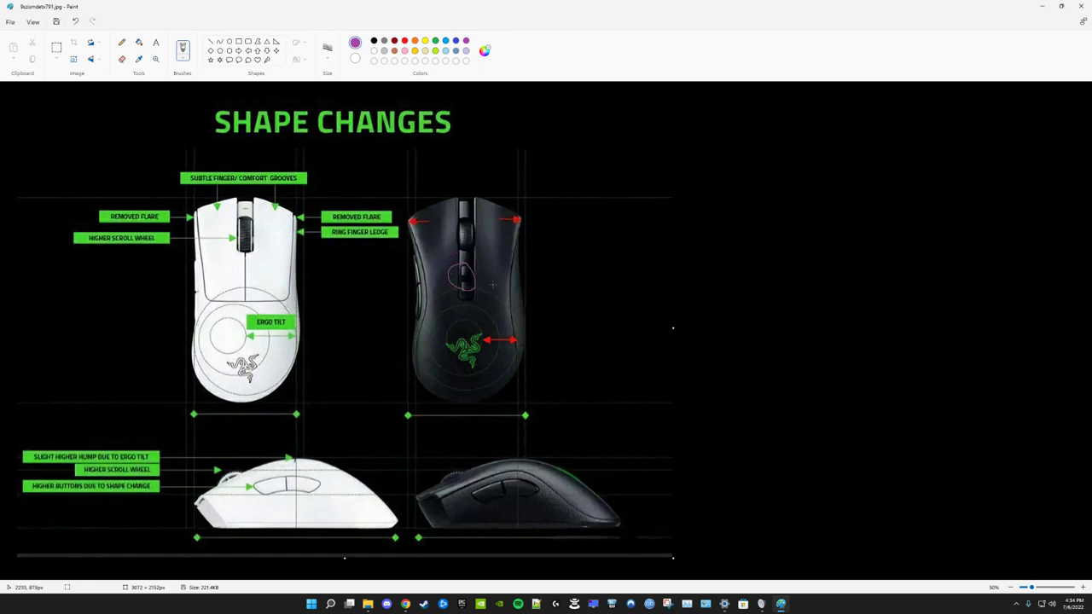
{"action": "left_click_drag", "start_coordinate": [467, 287], "coordinate": [491, 260]}
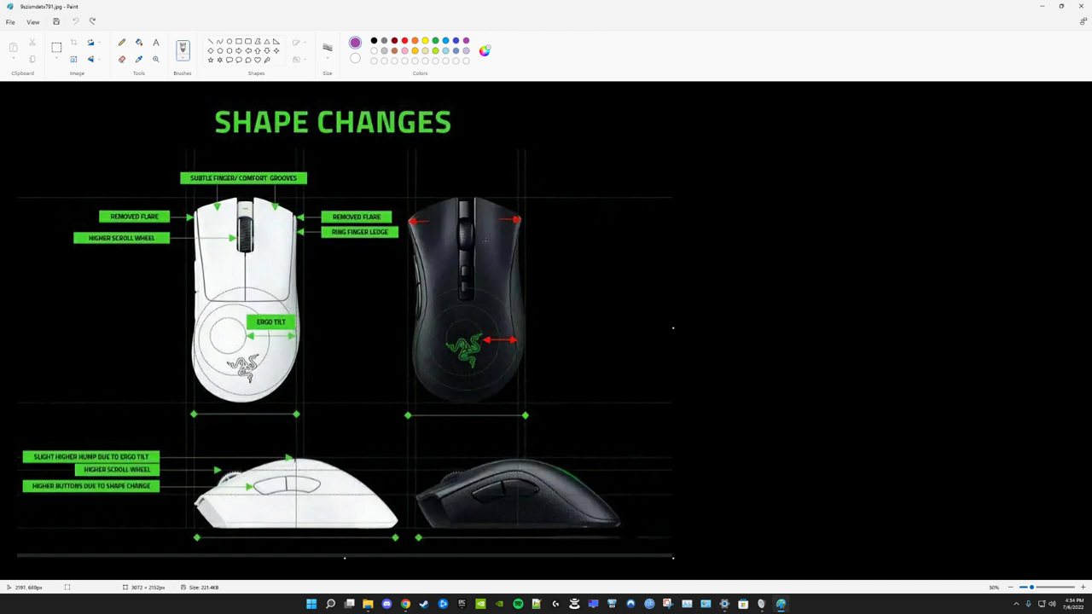
{"action": "left_click_drag", "start_coordinate": [448, 269], "coordinate": [482, 293]}
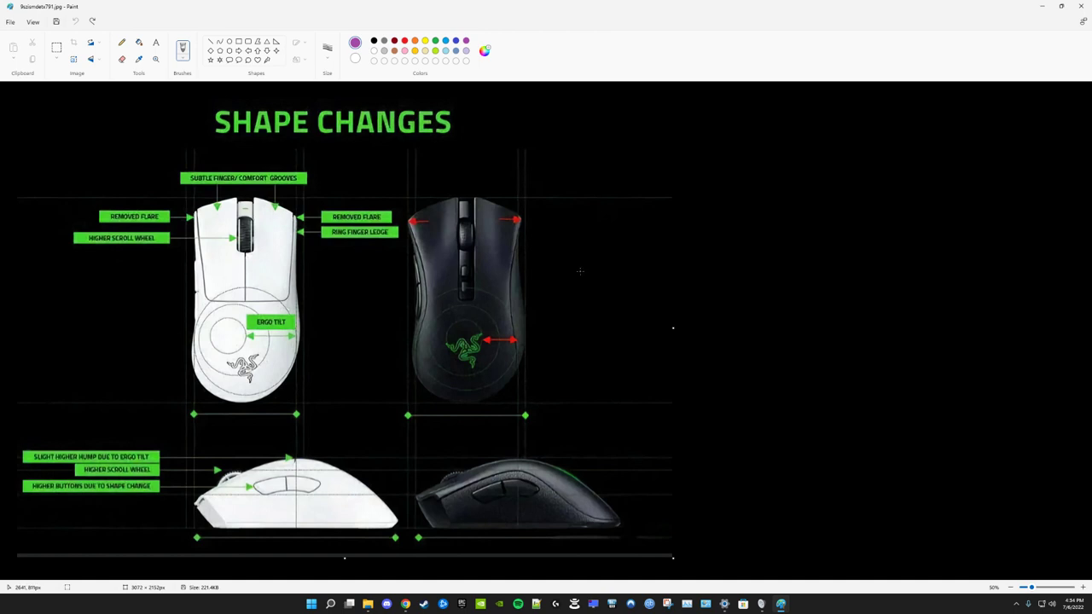
{"action": "mouse_move", "coordinate": [566, 274]}
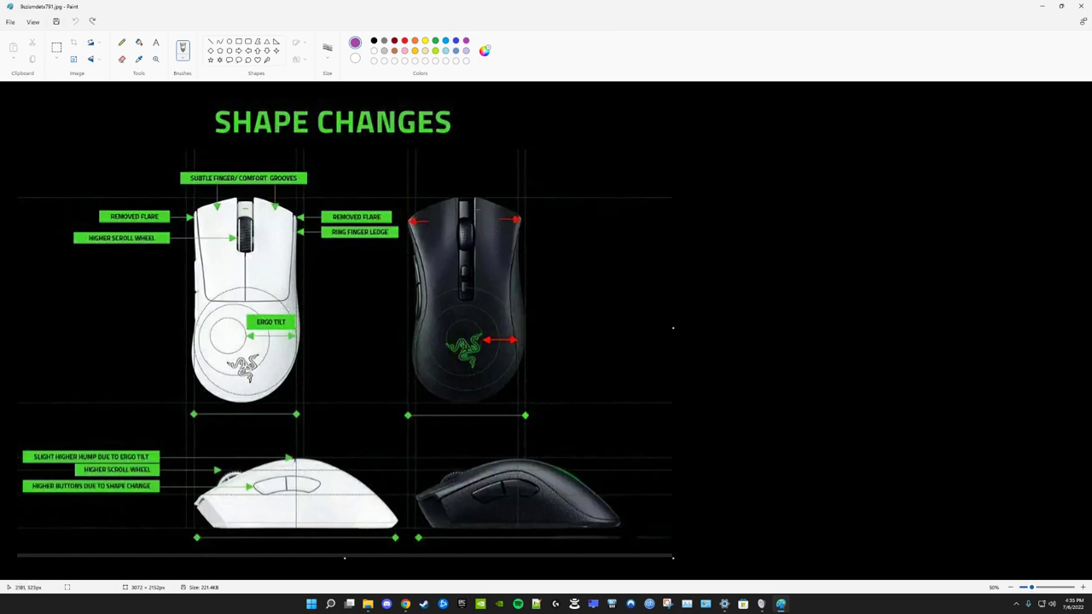
{"action": "mouse_move", "coordinate": [656, 274]}
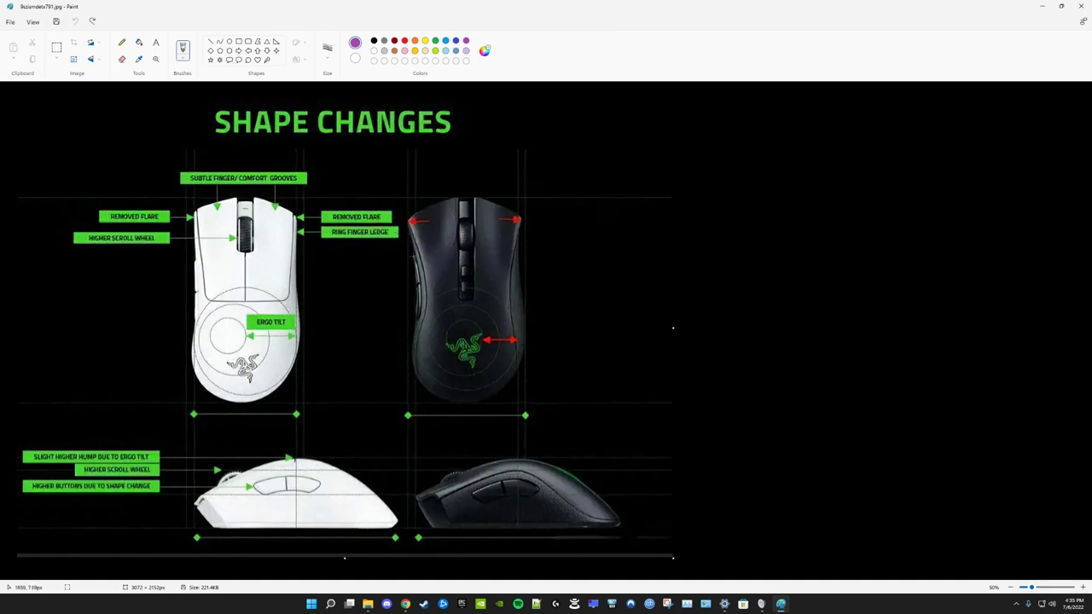
{"action": "left_click_drag", "start_coordinate": [401, 248], "coordinate": [436, 236]}
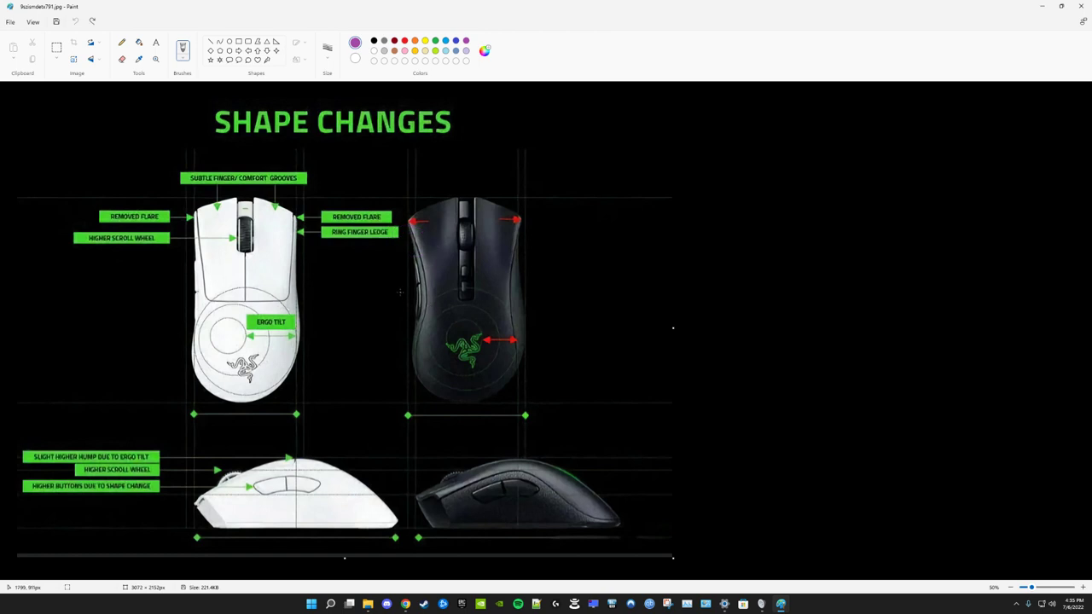
{"action": "left_click_drag", "start_coordinate": [389, 304], "coordinate": [418, 321]}
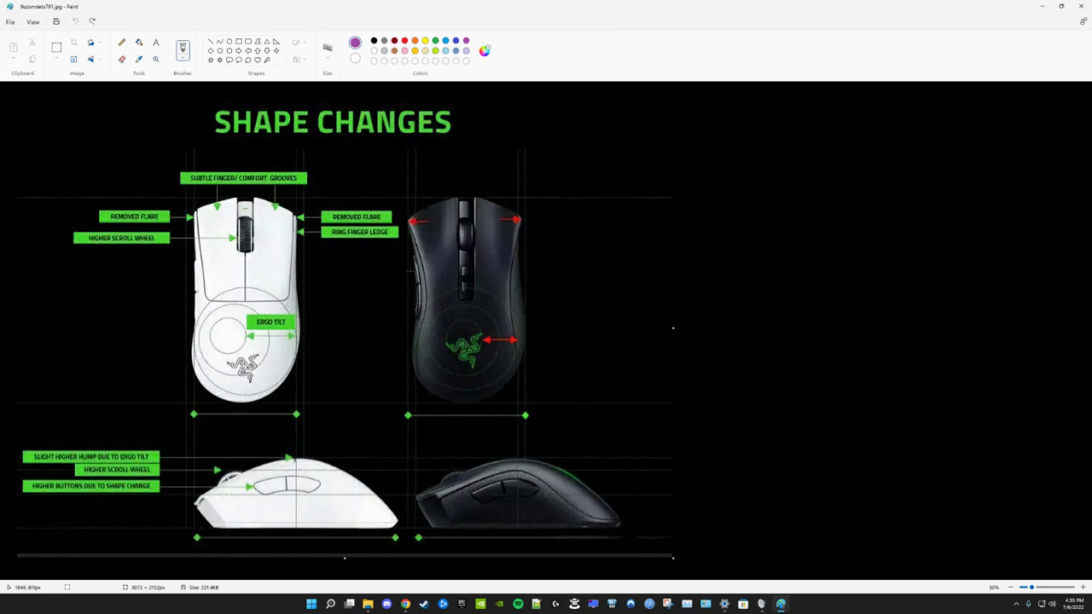
{"action": "left_click_drag", "start_coordinate": [401, 231], "coordinate": [418, 256]}
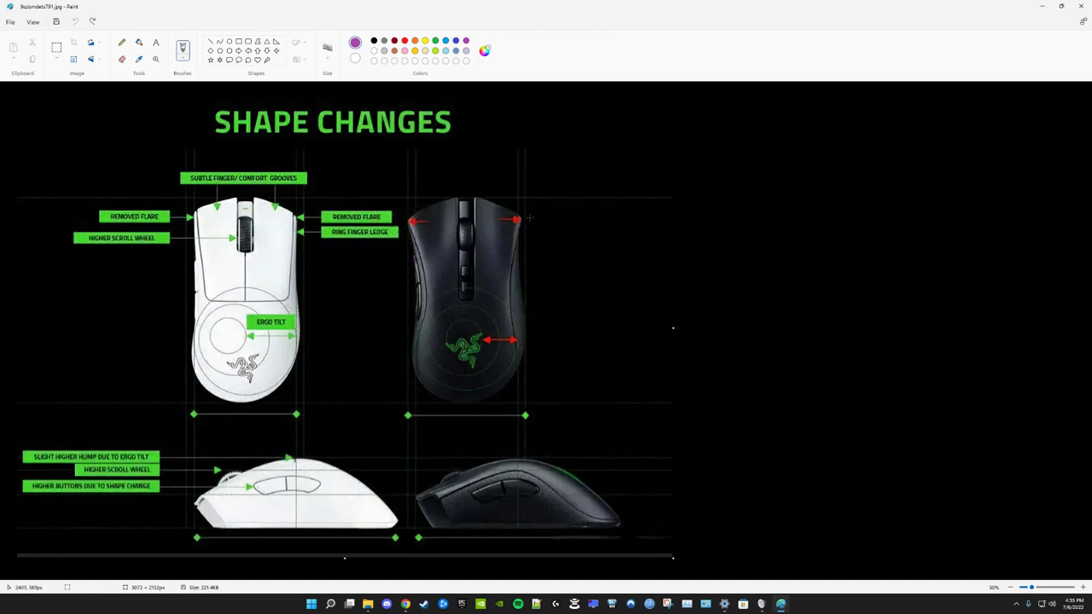
{"action": "mouse_move", "coordinate": [533, 222]}
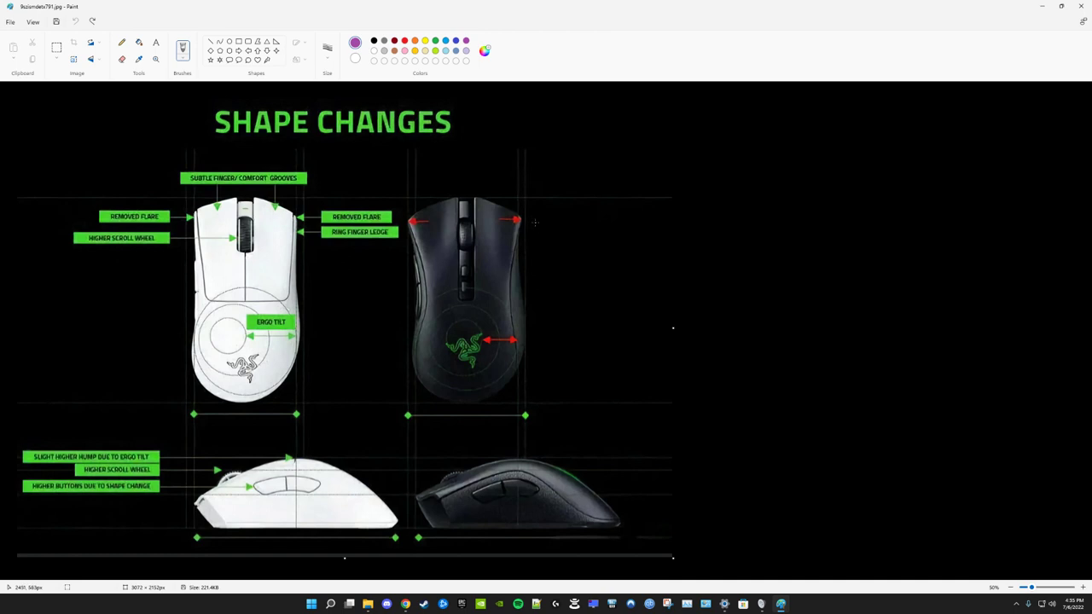
{"action": "left_click_drag", "start_coordinate": [529, 222], "coordinate": [537, 256]}
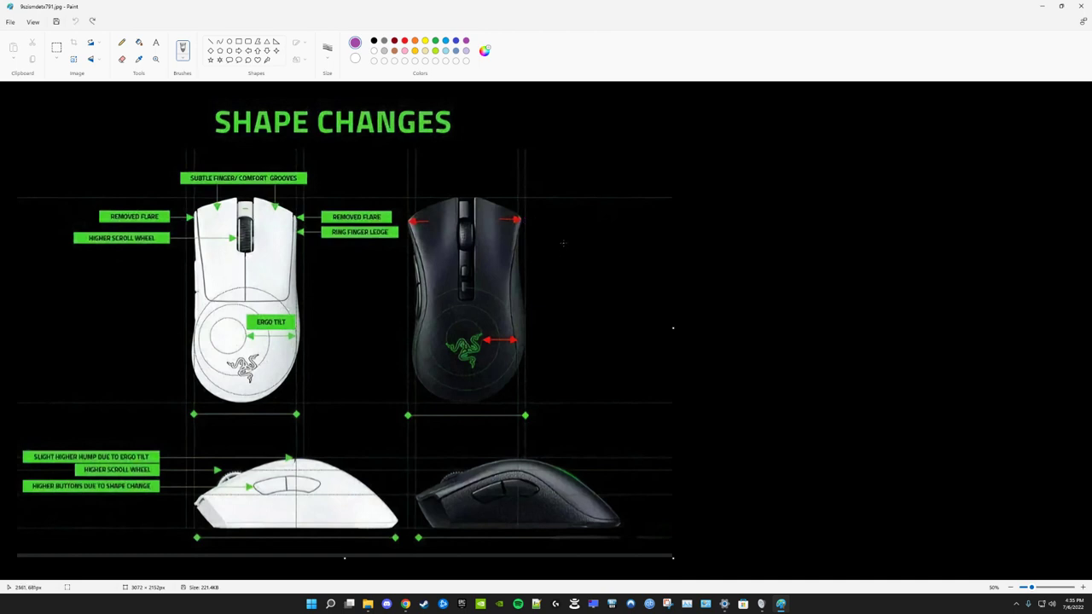
{"action": "mouse_move", "coordinate": [540, 212]}
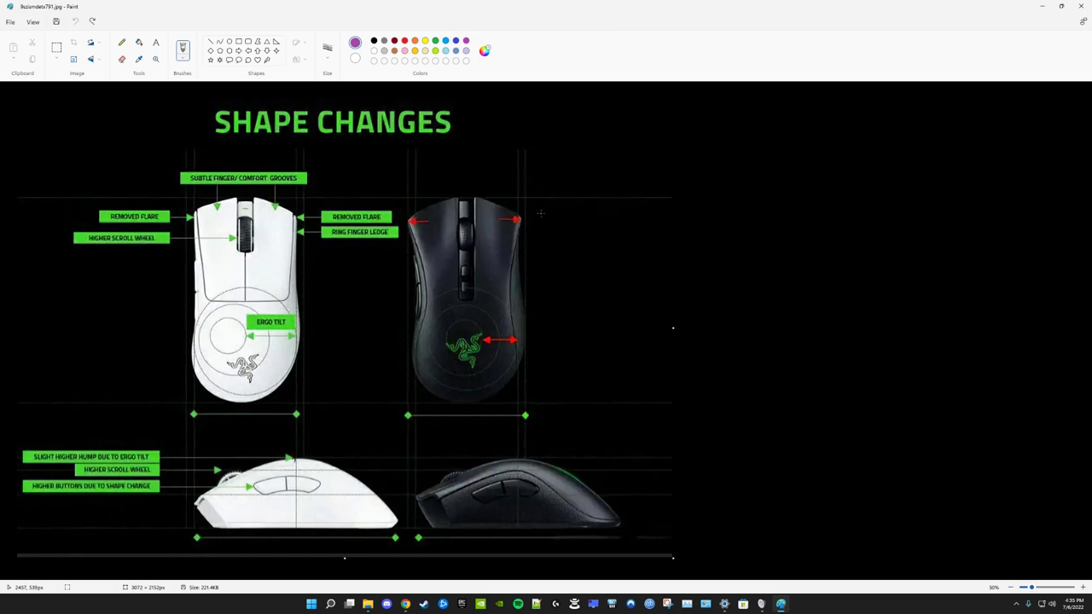
{"action": "mouse_move", "coordinate": [536, 219]}
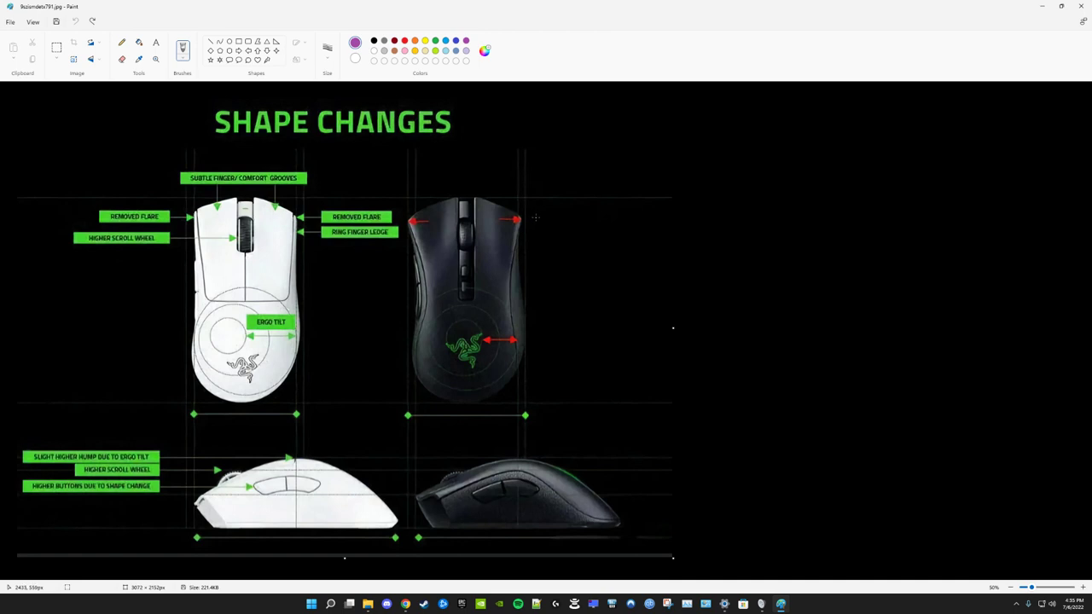
{"action": "left_click_drag", "start_coordinate": [516, 213], "coordinate": [538, 242]}
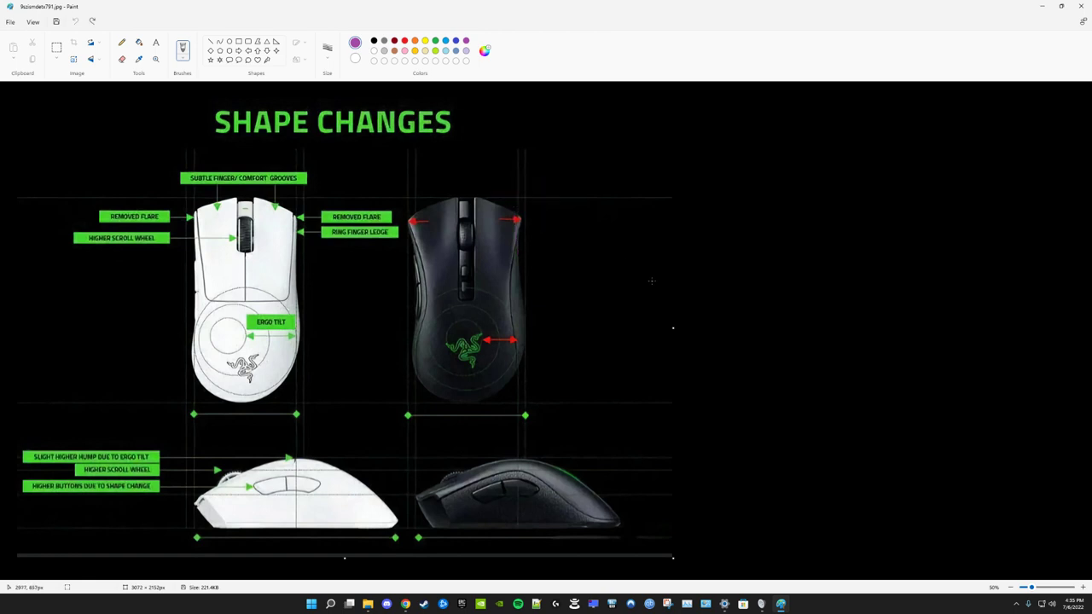
{"action": "mouse_move", "coordinate": [642, 287]}
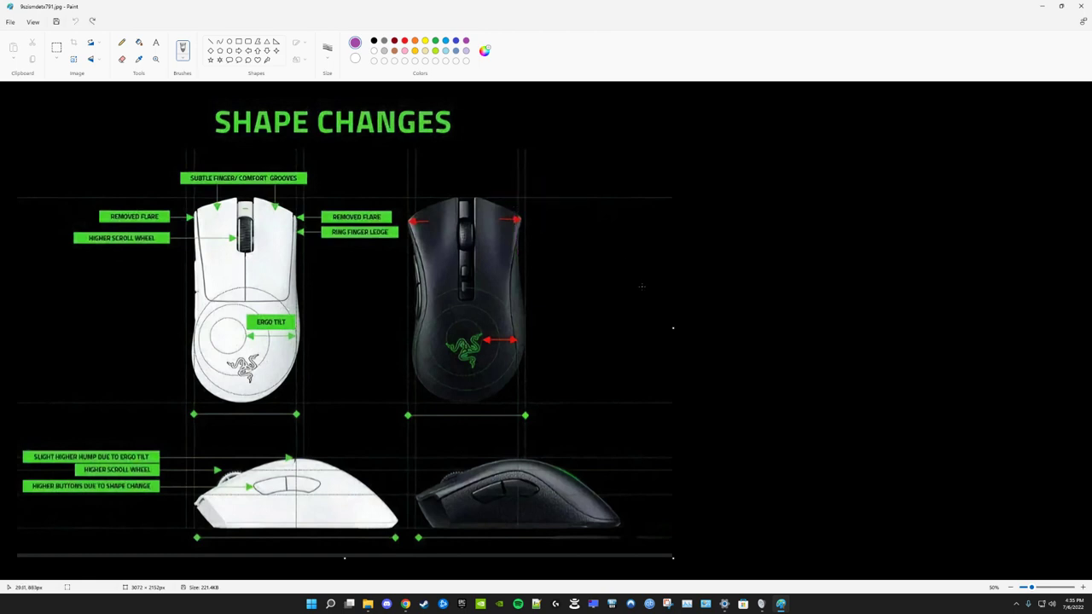
{"action": "mouse_move", "coordinate": [492, 376]}
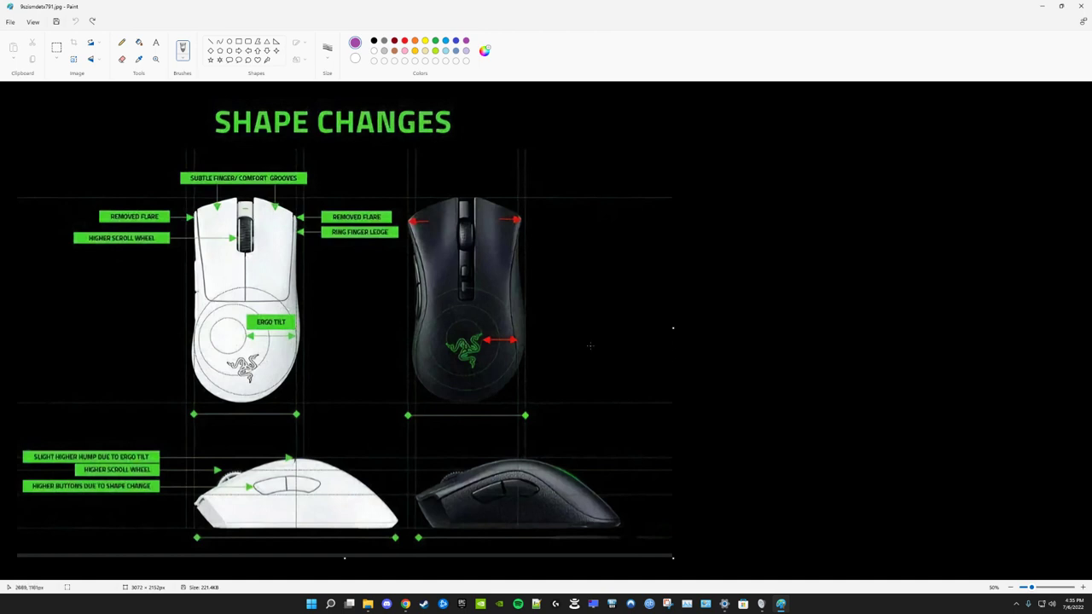
{"action": "mouse_move", "coordinate": [546, 323]}
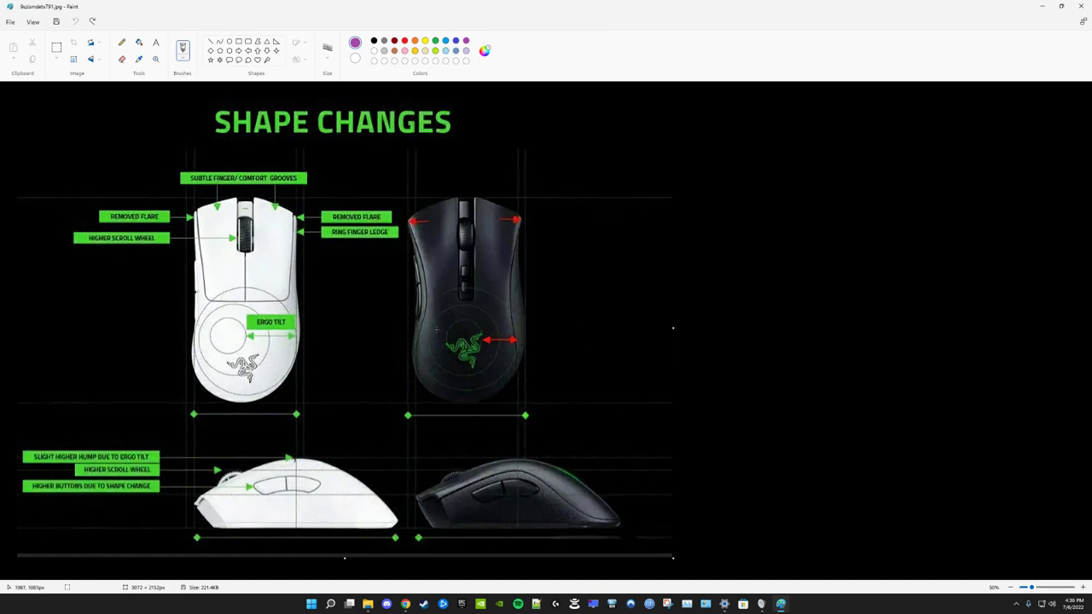
{"action": "mouse_move", "coordinate": [479, 324]}
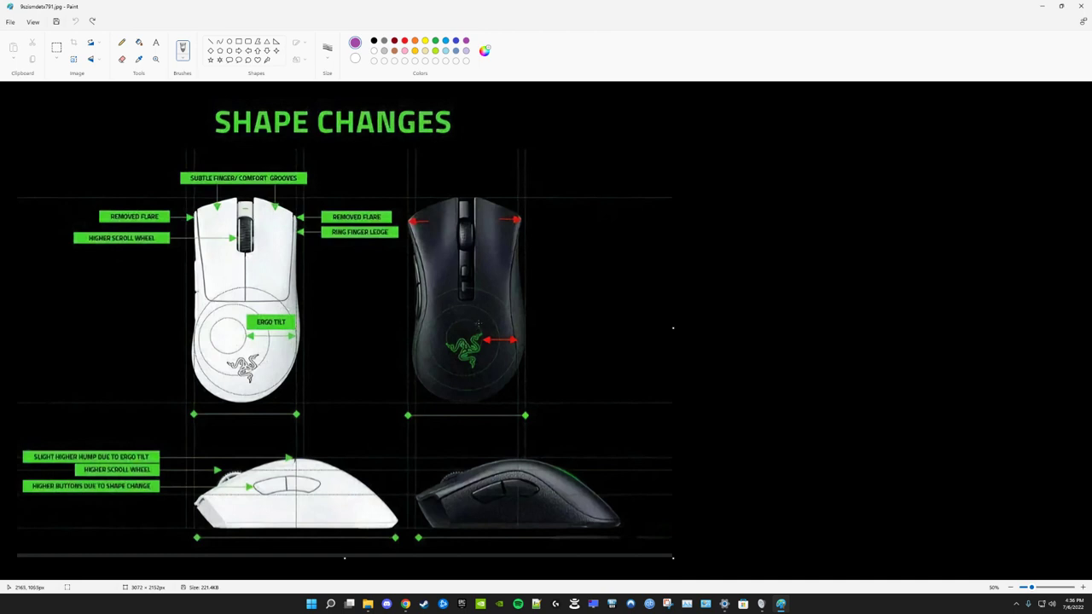
{"action": "mouse_move", "coordinate": [317, 310]}
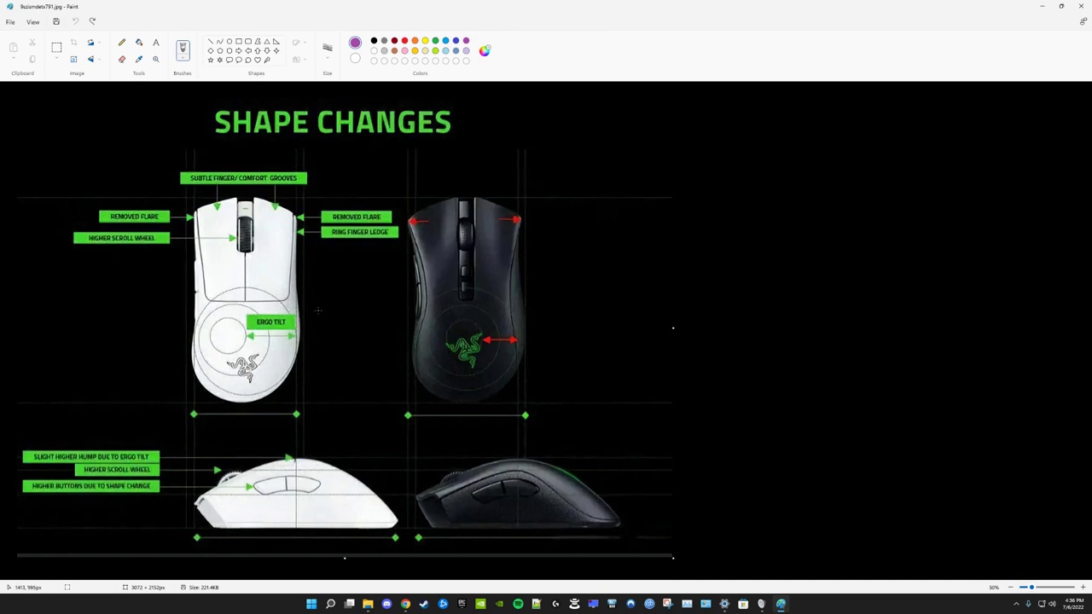
{"action": "mouse_move", "coordinate": [499, 256]}
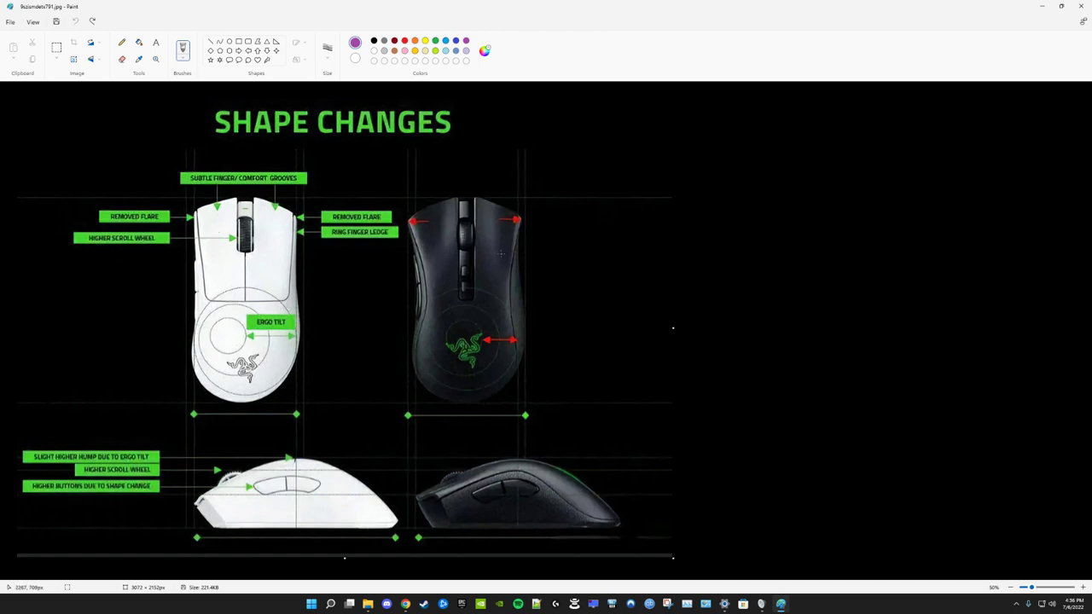
{"action": "mouse_move", "coordinate": [536, 288]}
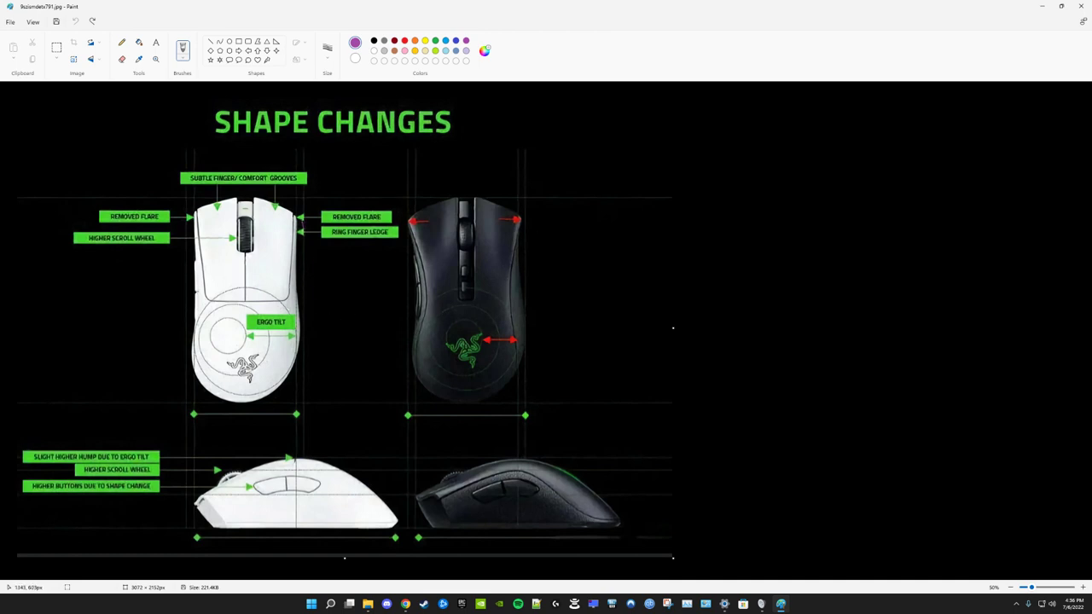
{"action": "left_click_drag", "start_coordinate": [307, 236], "coordinate": [328, 406]}
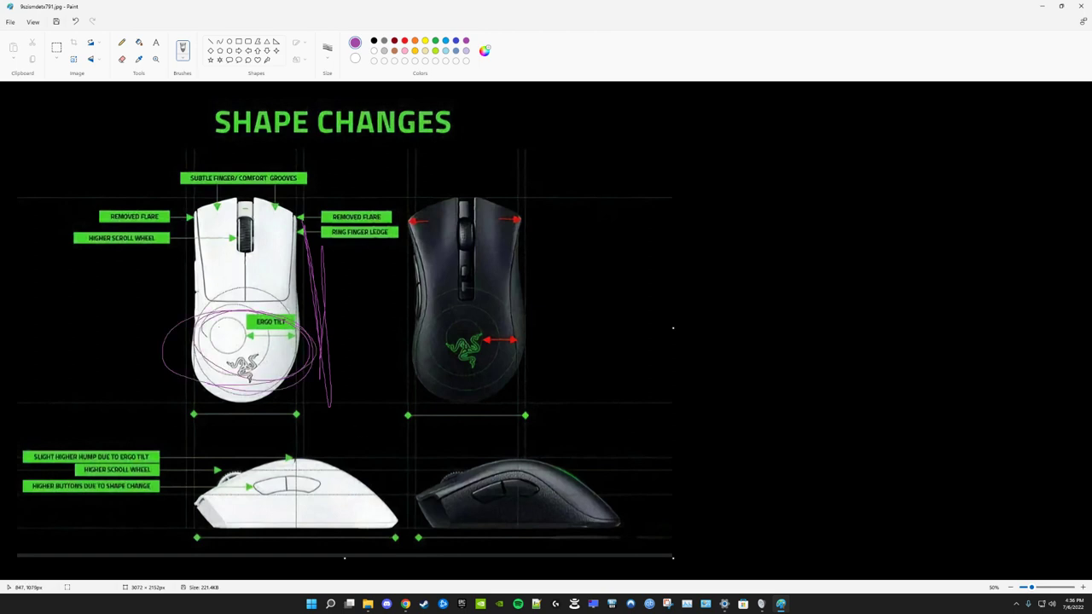
{"action": "mouse_move", "coordinate": [345, 374]}
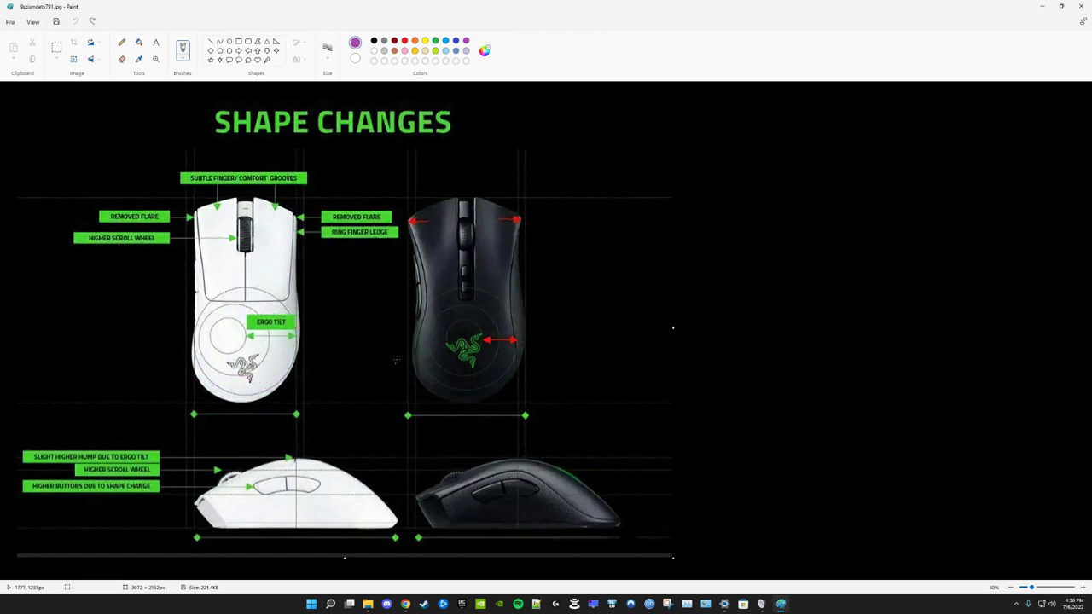
{"action": "mouse_move", "coordinate": [630, 400]}
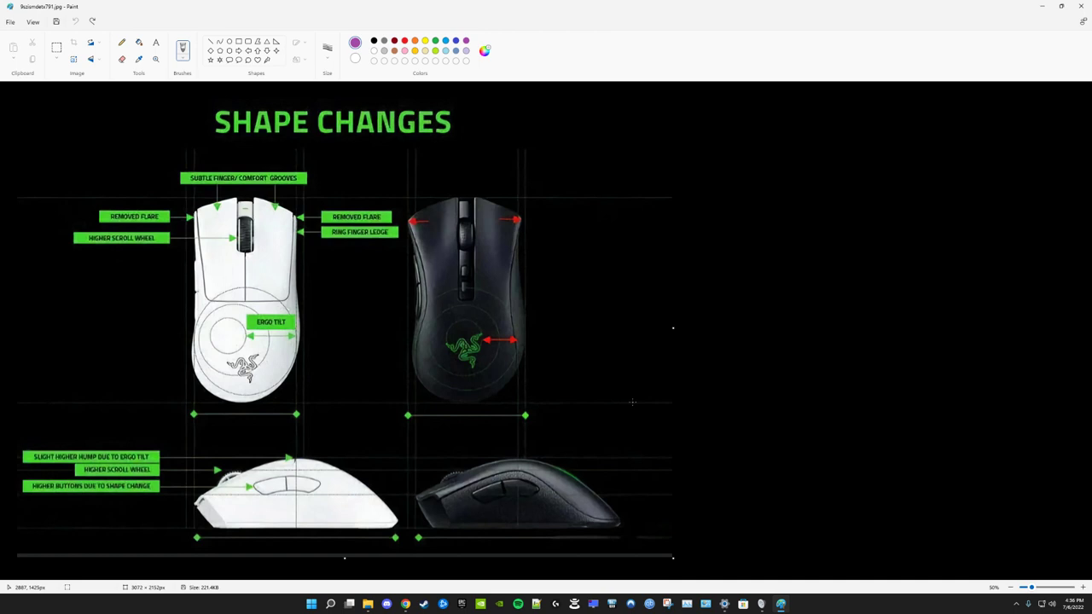
{"action": "mouse_move", "coordinate": [542, 328]}
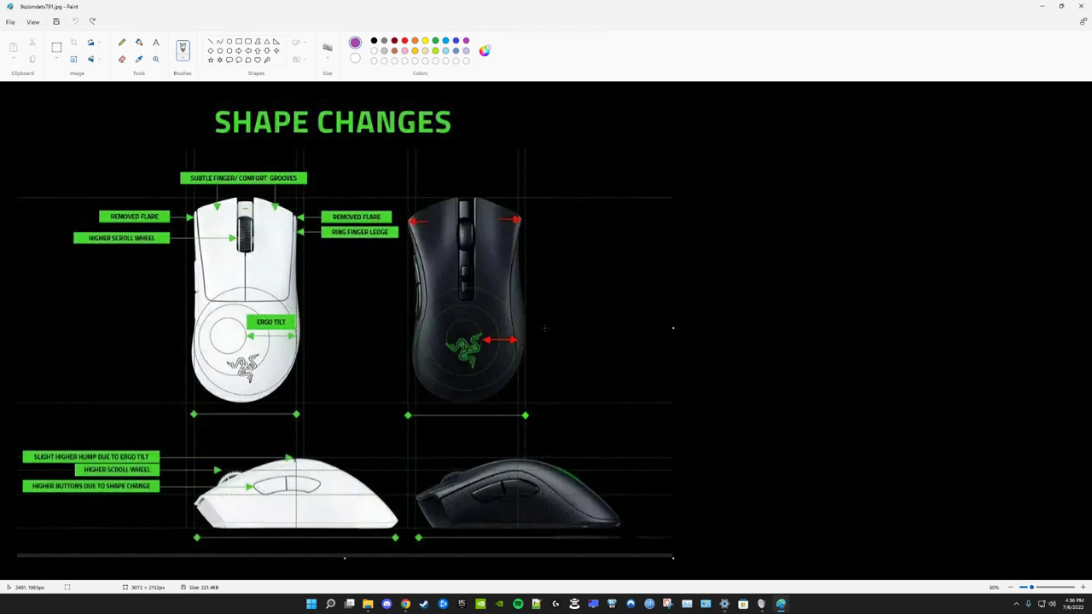
{"action": "left_click_drag", "start_coordinate": [536, 229], "coordinate": [564, 401]}
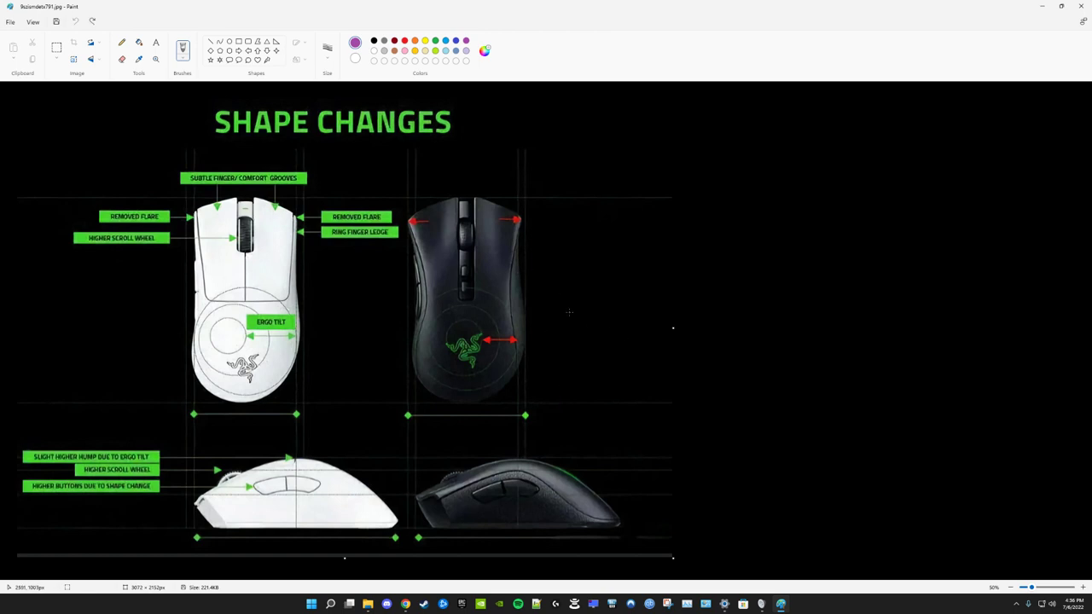
{"action": "mouse_move", "coordinate": [541, 256]}
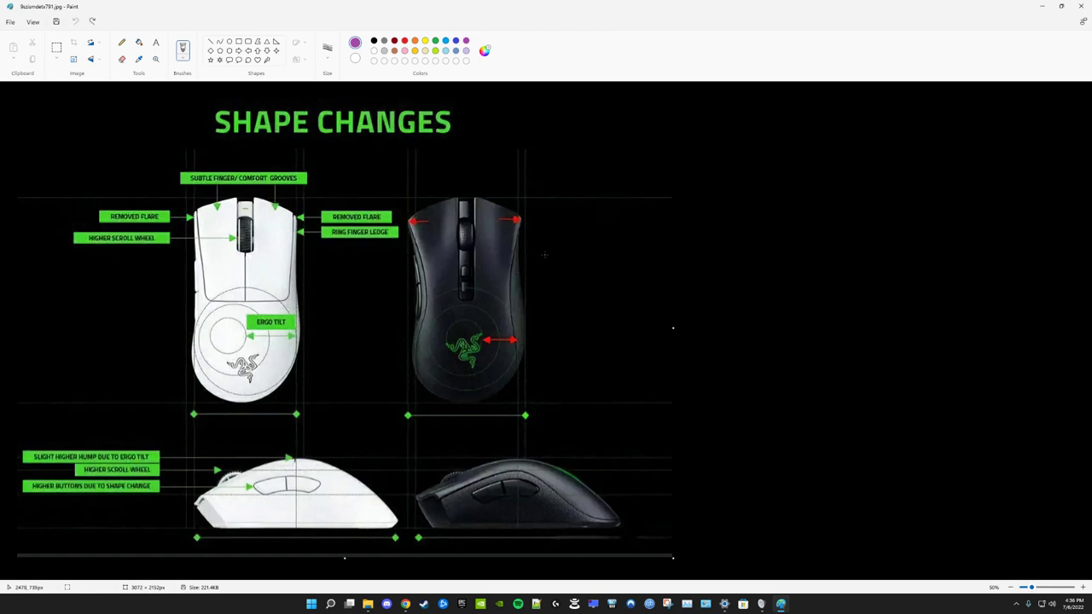
{"action": "mouse_move", "coordinate": [540, 254]}
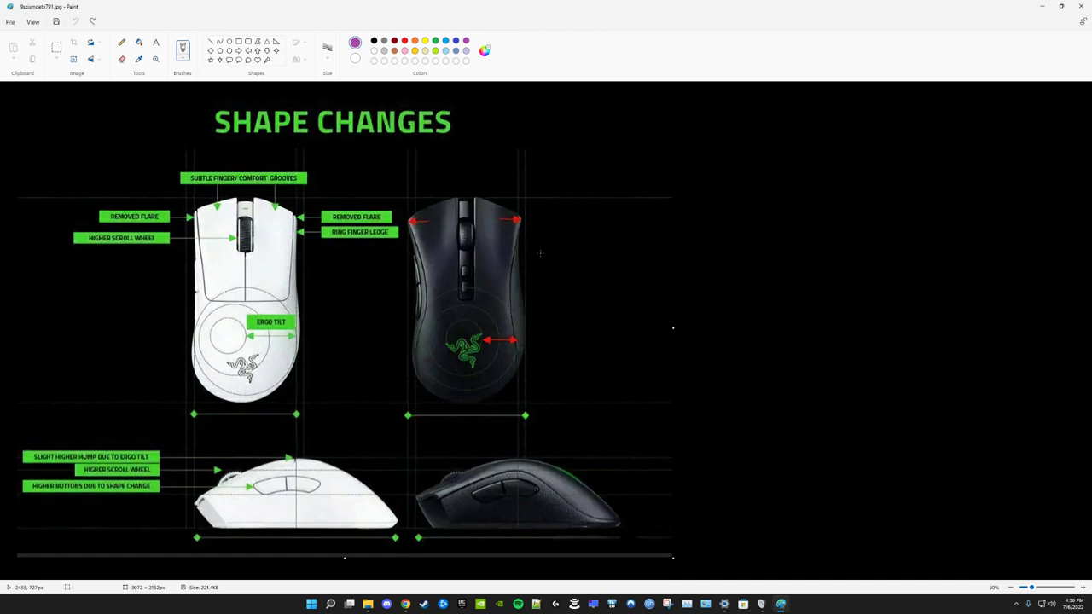
{"action": "mouse_move", "coordinate": [535, 328]}
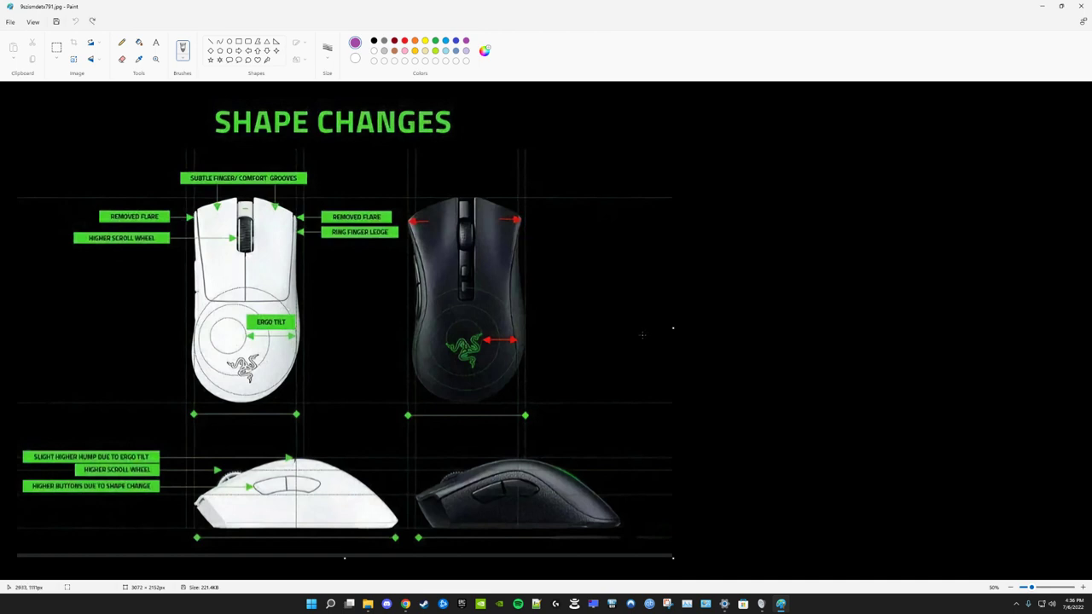
{"action": "mouse_move", "coordinate": [584, 317]}
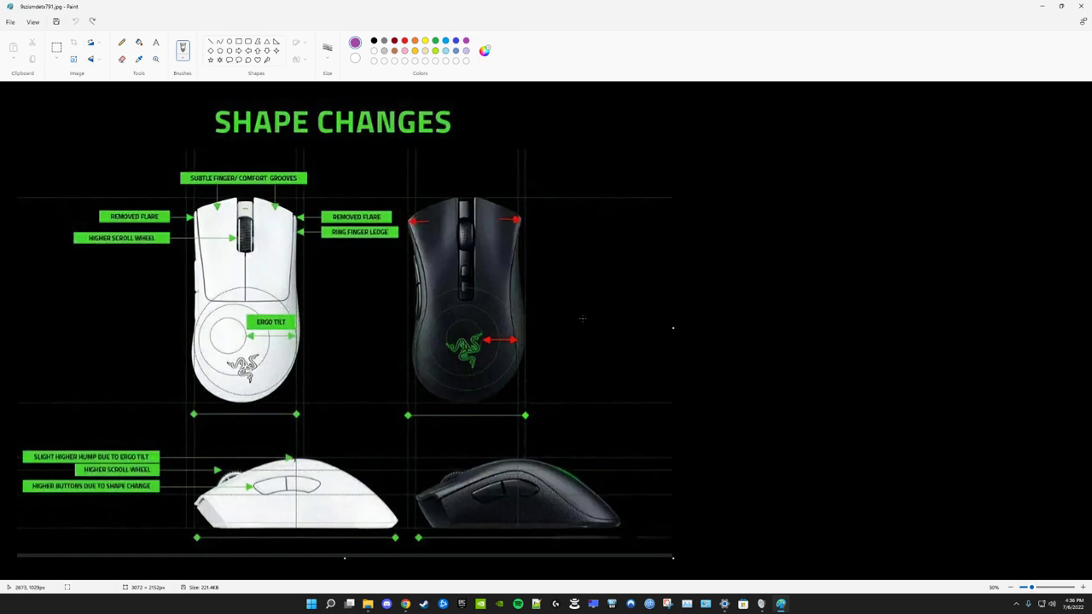
{"action": "mouse_move", "coordinate": [567, 315]}
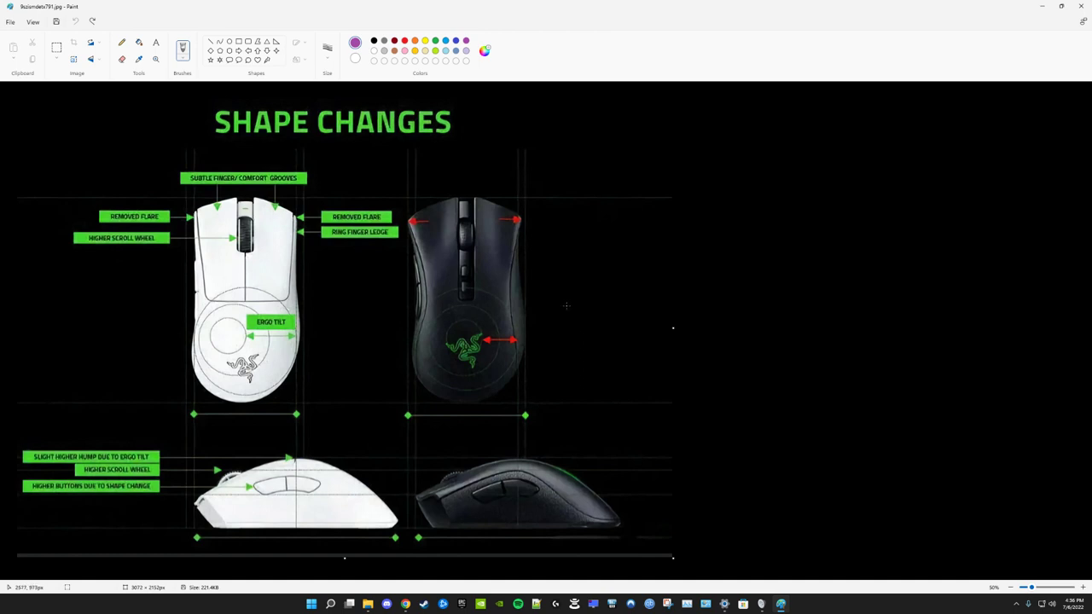
{"action": "mouse_move", "coordinate": [539, 271]}
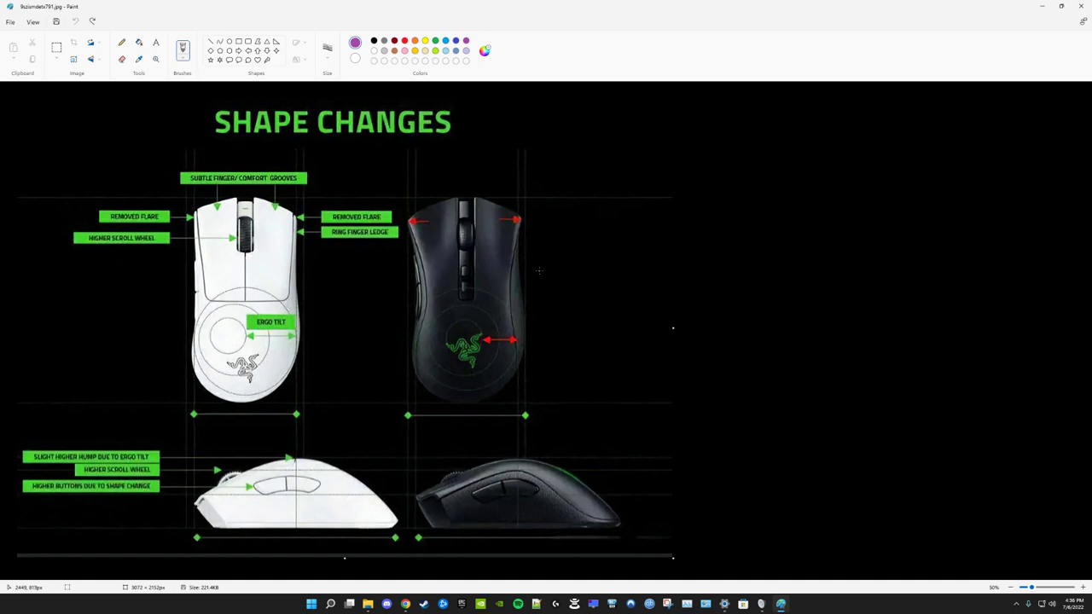
{"action": "left_click_drag", "start_coordinate": [469, 304], "coordinate": [547, 256]}
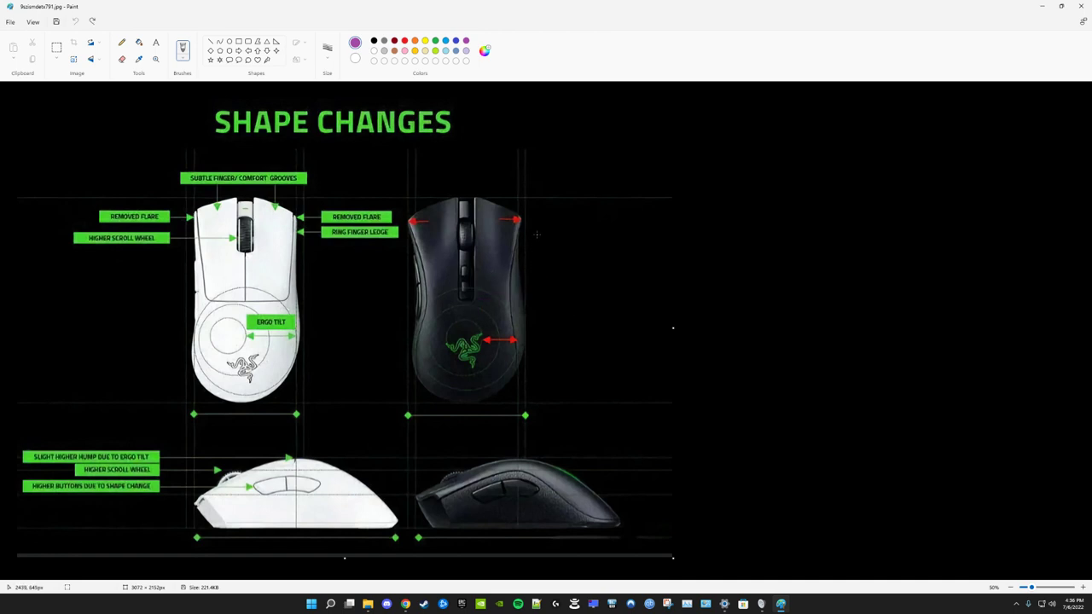
{"action": "left_click_drag", "start_coordinate": [526, 221], "coordinate": [543, 299]}
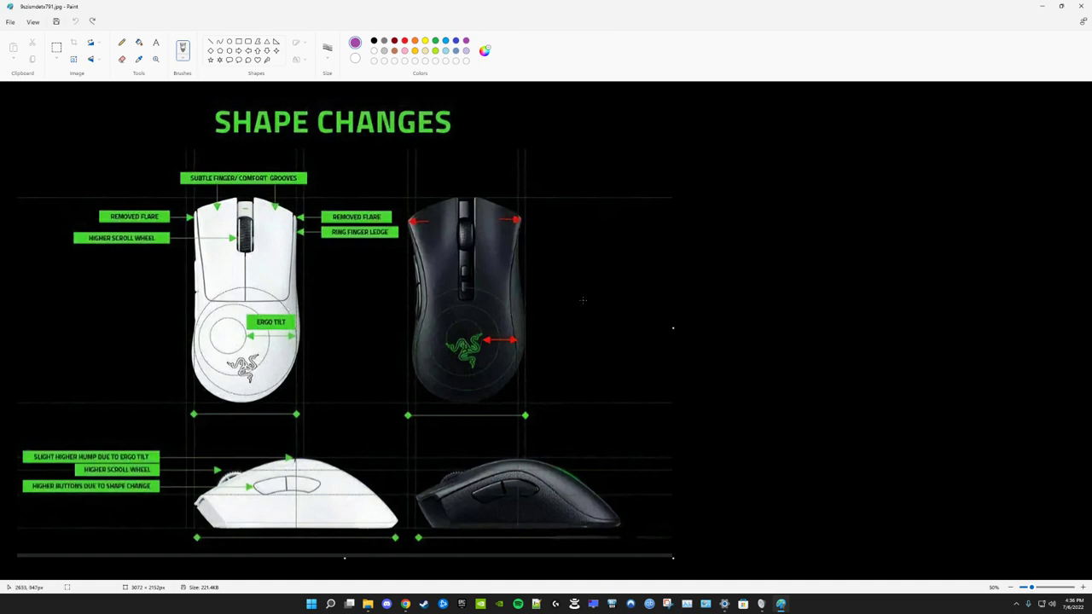
{"action": "mouse_move", "coordinate": [526, 338]}
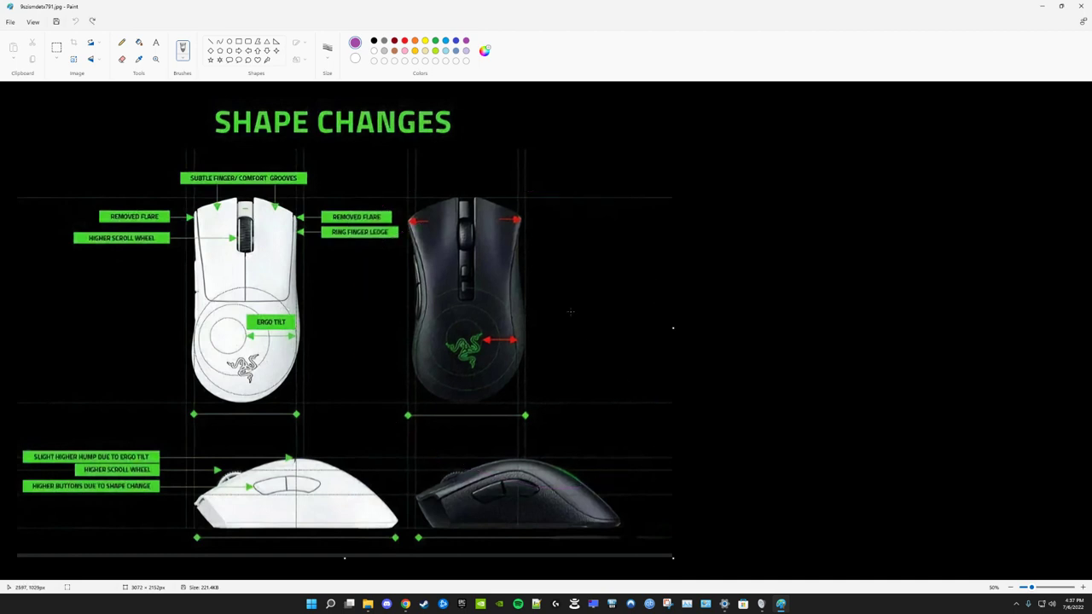
{"action": "left_click_drag", "start_coordinate": [384, 191], "coordinate": [512, 187]}
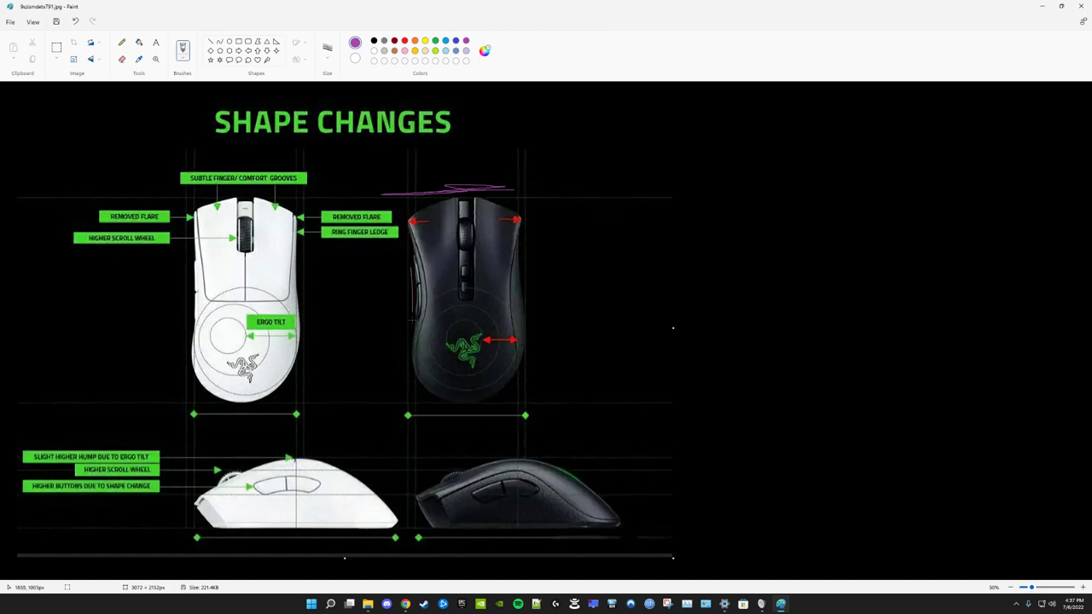
{"action": "left_click_drag", "start_coordinate": [461, 273], "coordinate": [413, 324]}
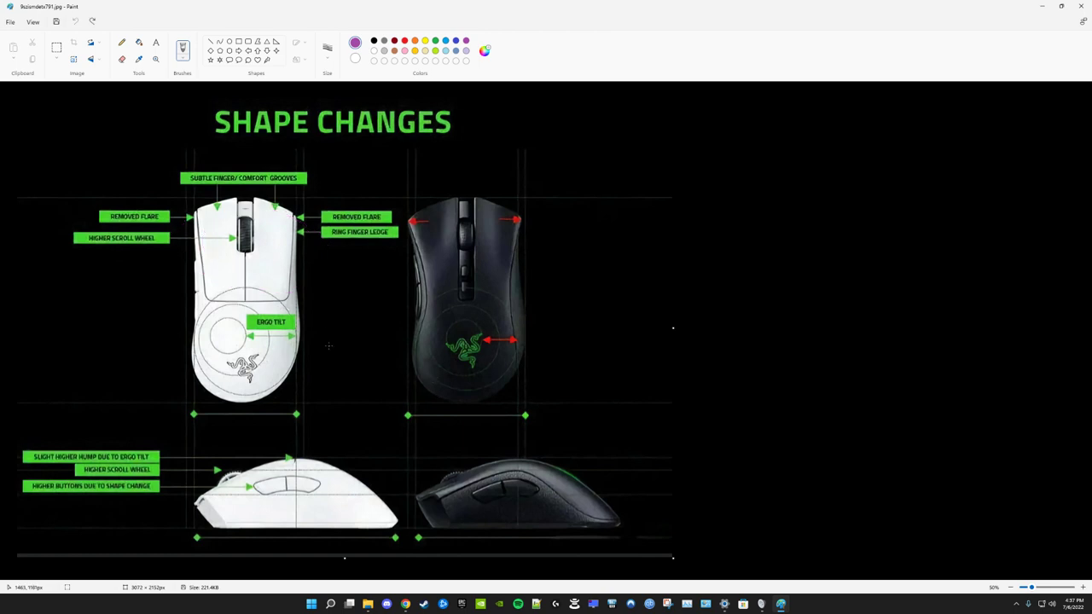
{"action": "mouse_move", "coordinate": [314, 342]}
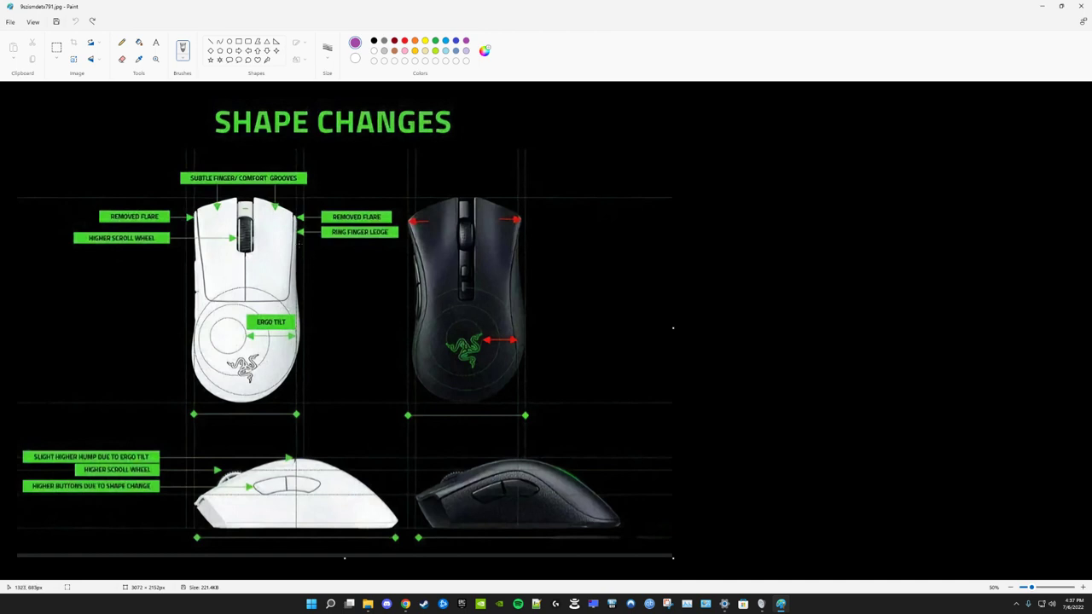
{"action": "mouse_move", "coordinate": [434, 232]}
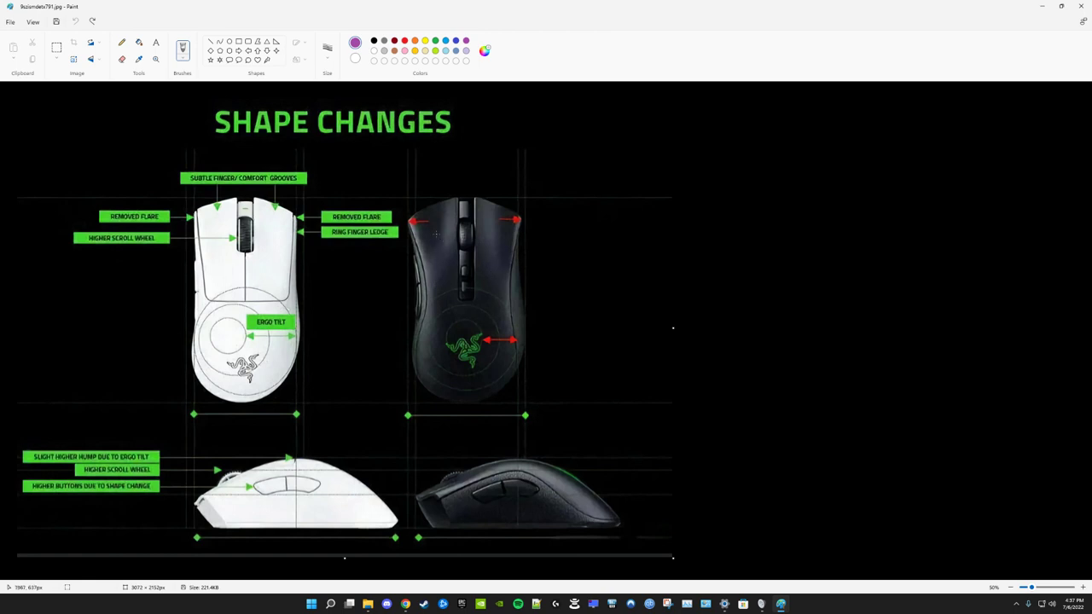
{"action": "mouse_move", "coordinate": [458, 314]}
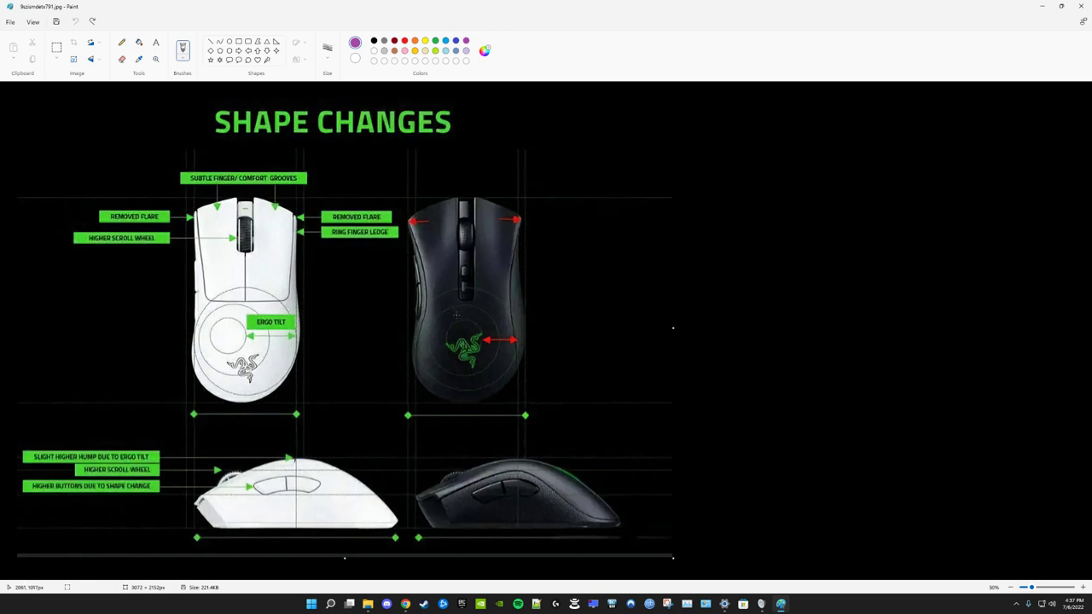
{"action": "mouse_move", "coordinate": [536, 281]}
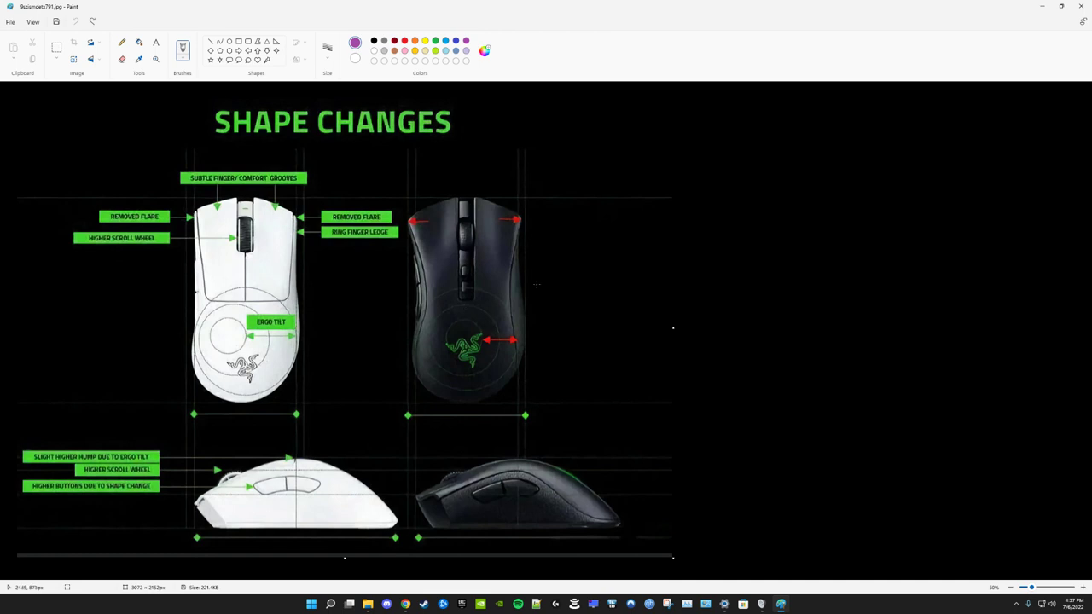
{"action": "left_click_drag", "start_coordinate": [526, 273], "coordinate": [539, 328]}
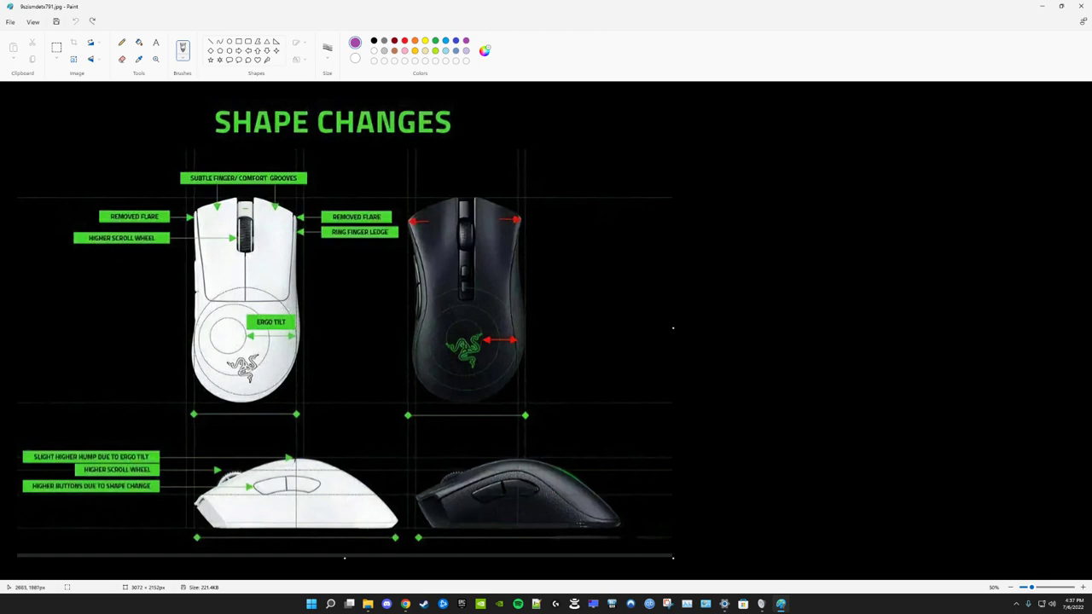
{"action": "left_click_drag", "start_coordinate": [478, 514], "coordinate": [529, 514]}
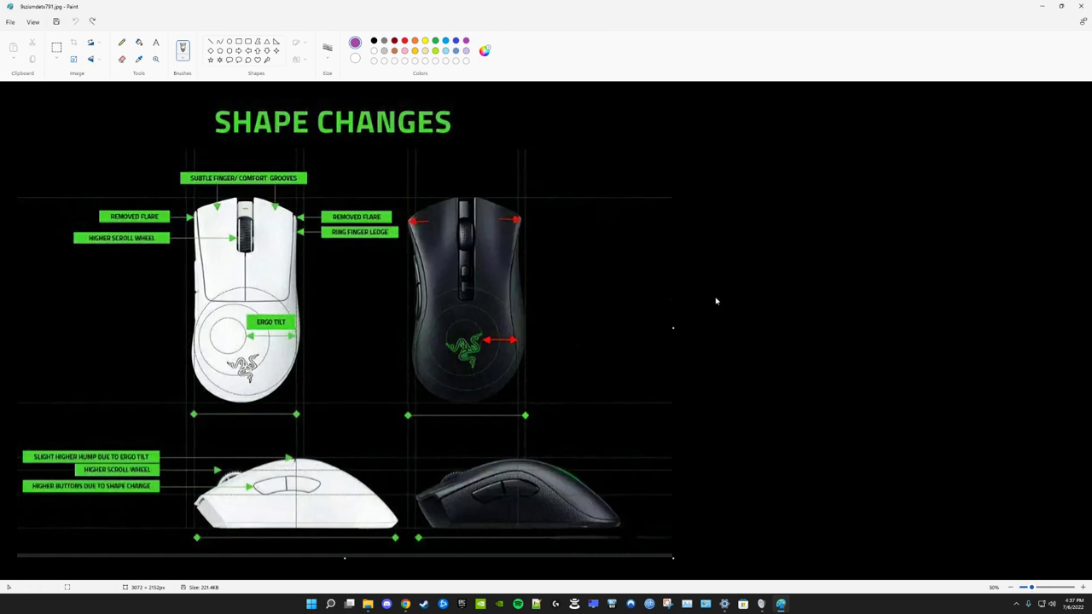
{"action": "mouse_move", "coordinate": [309, 229]}
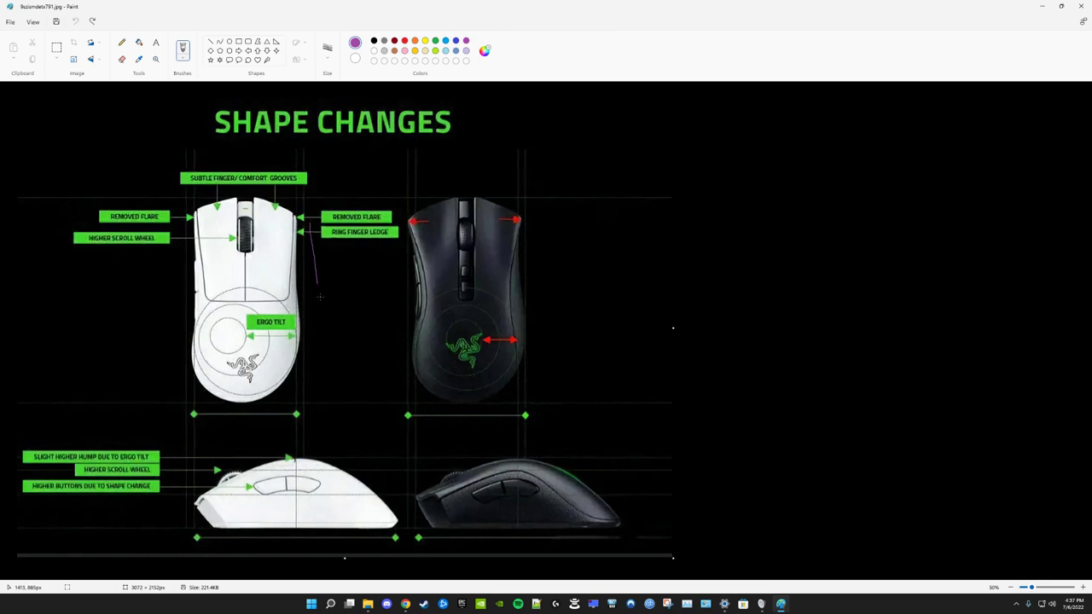
{"action": "left_click_drag", "start_coordinate": [314, 247], "coordinate": [327, 376]}
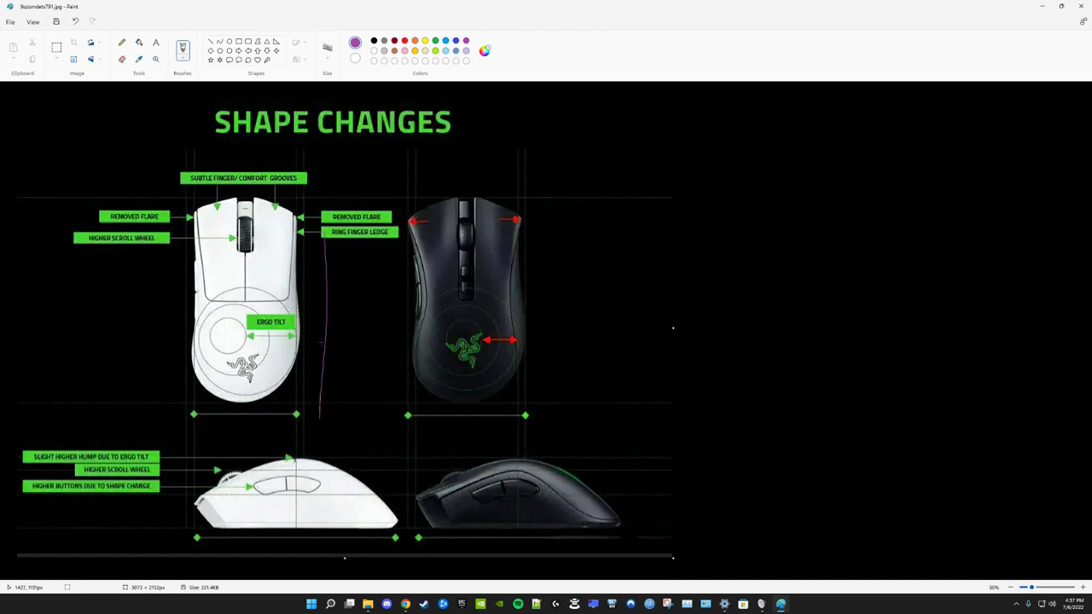
{"action": "mouse_move", "coordinate": [343, 311]}
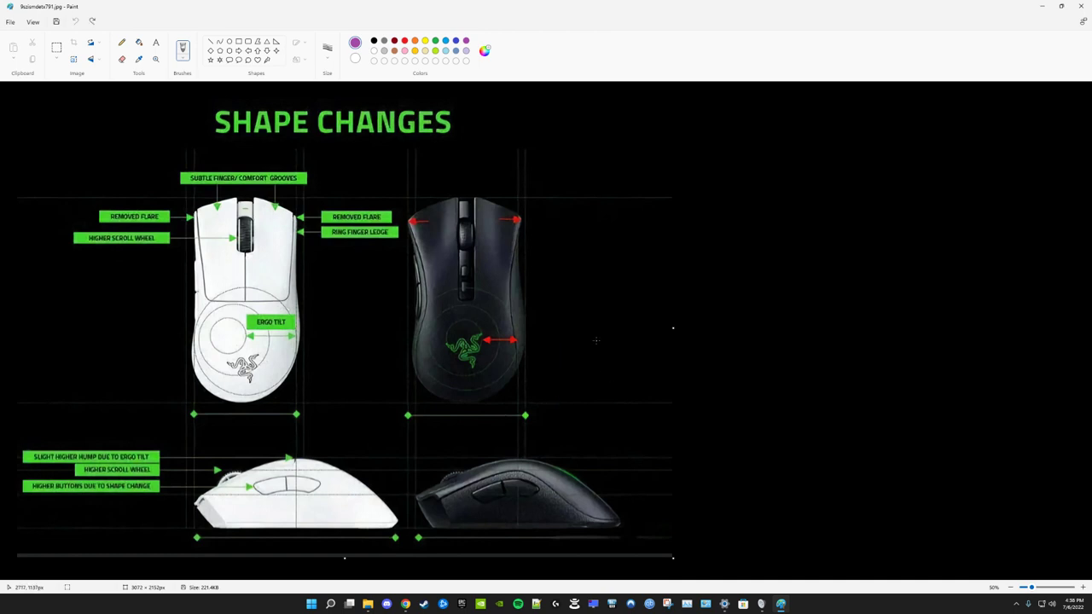
{"action": "mouse_move", "coordinate": [560, 290]}
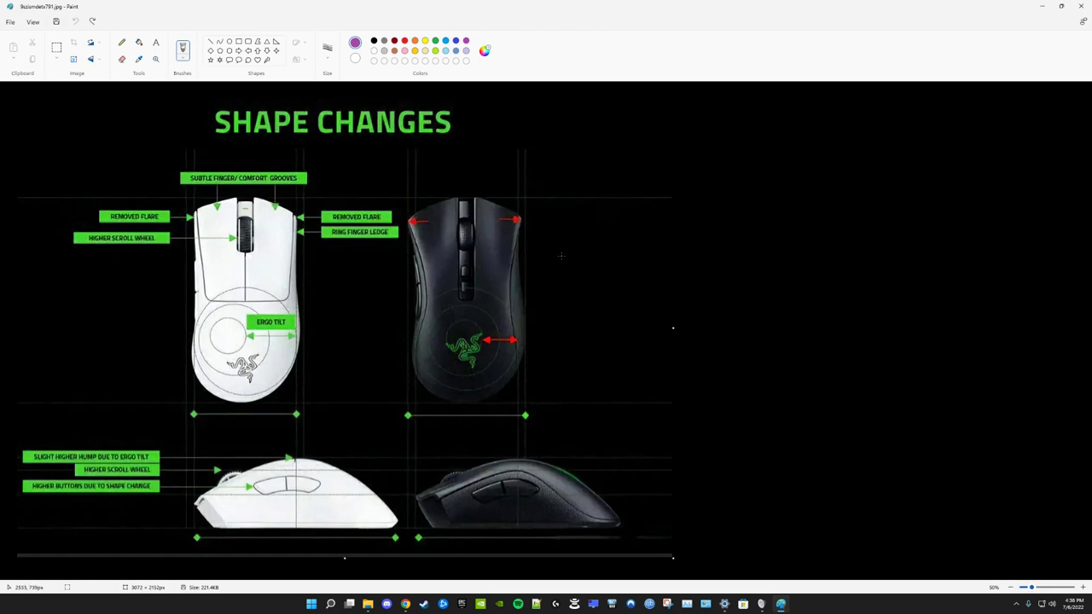
{"action": "mouse_move", "coordinate": [553, 237]}
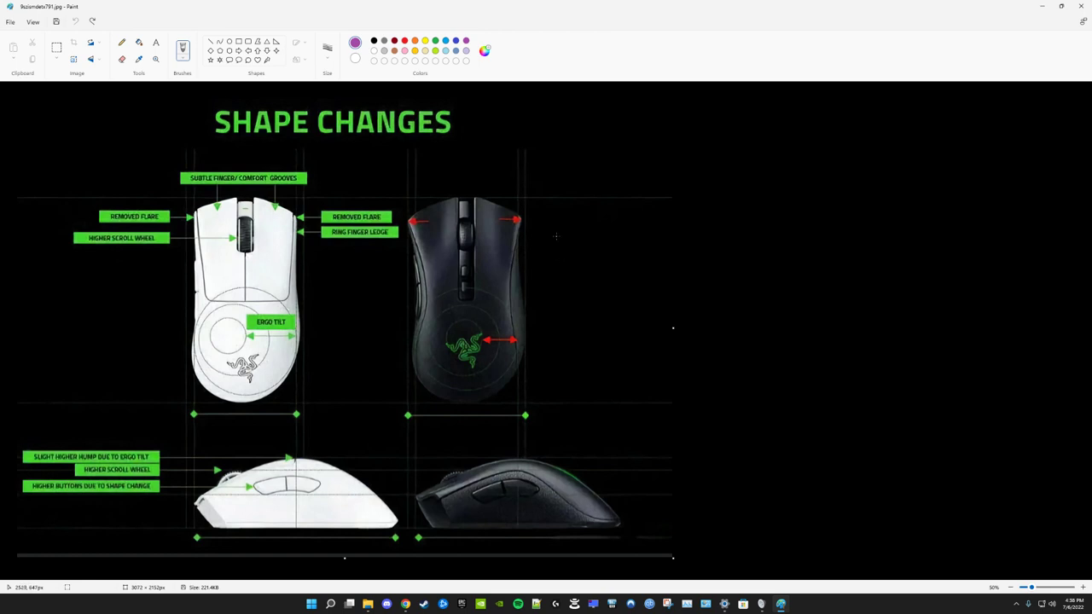
{"action": "mouse_move", "coordinate": [563, 249]}
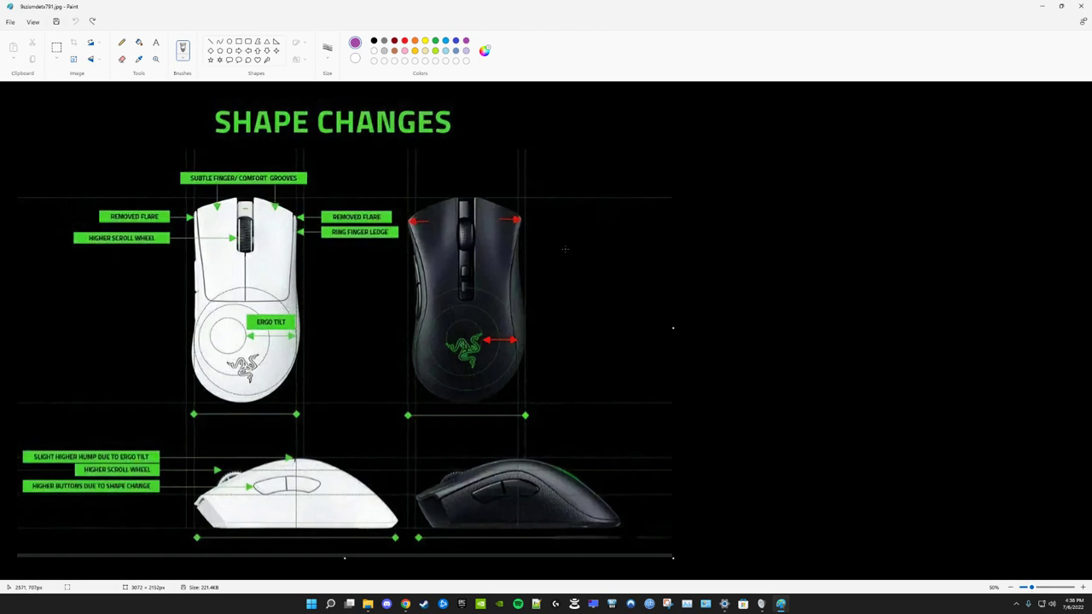
{"action": "mouse_move", "coordinate": [566, 249]}
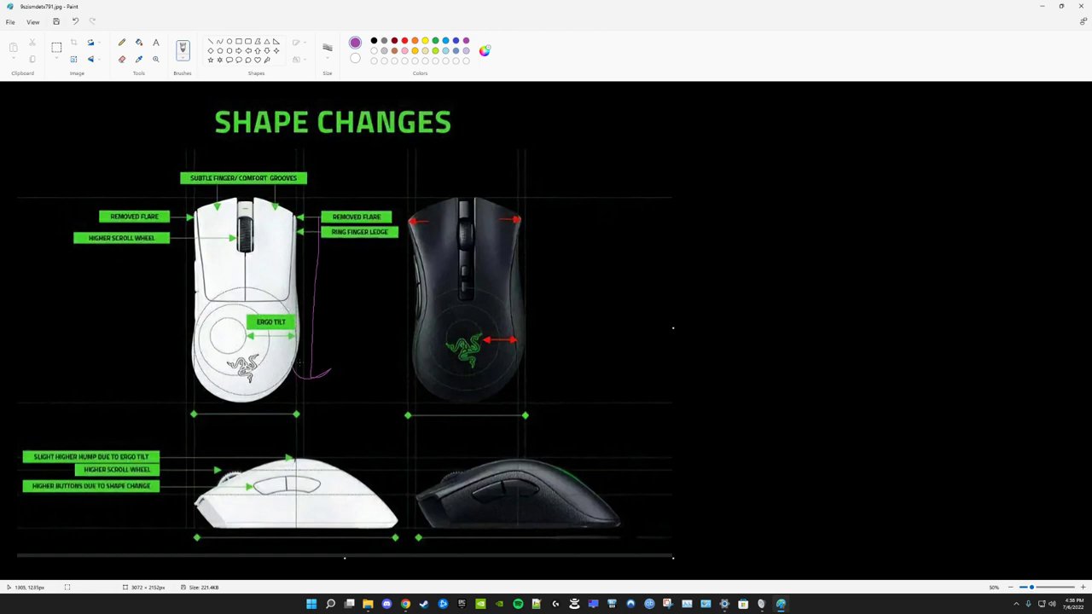
{"action": "mouse_move", "coordinate": [366, 338]}
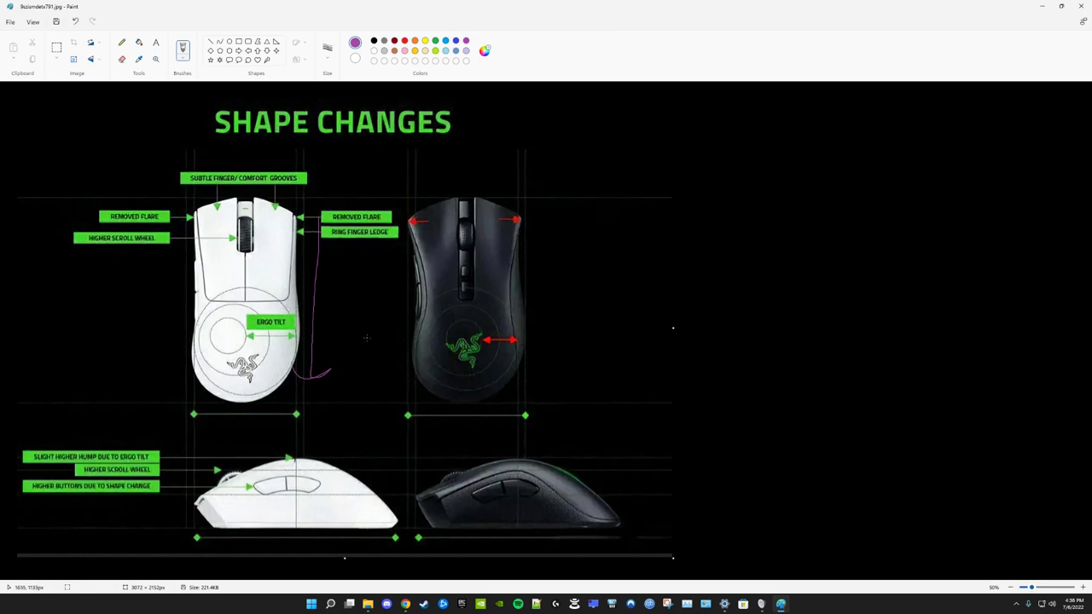
{"action": "mouse_move", "coordinate": [332, 276]}
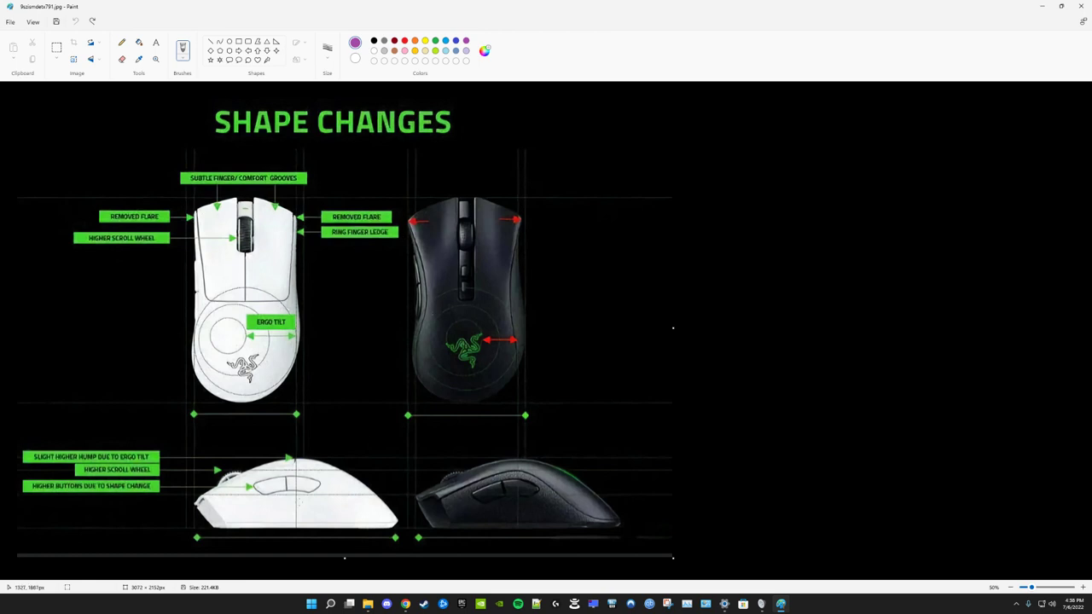
{"action": "left_click_drag", "start_coordinate": [222, 452], "coordinate": [367, 503]}
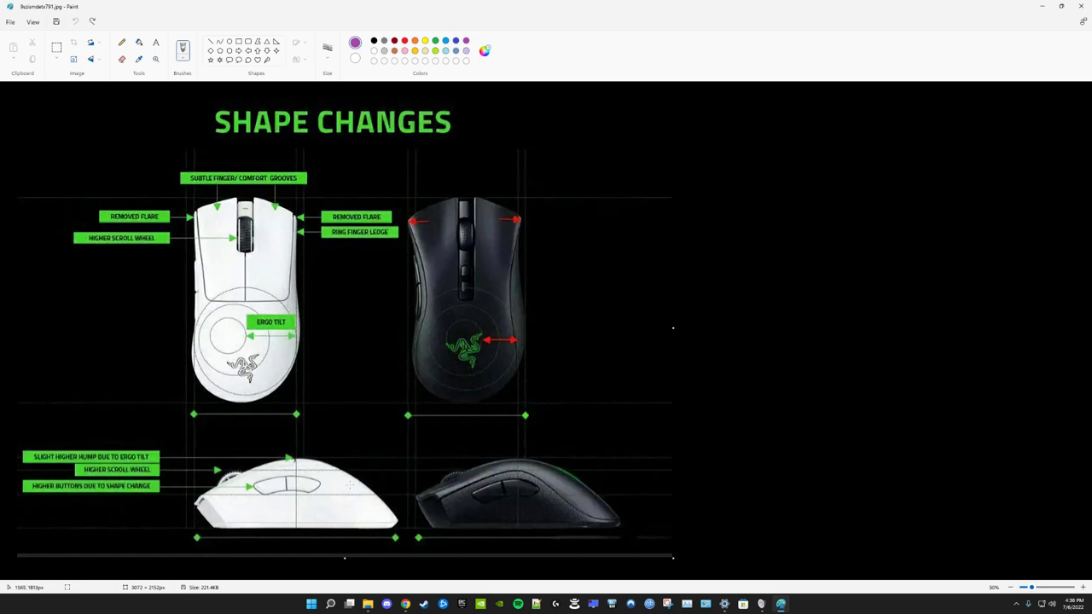
{"action": "left_click_drag", "start_coordinate": [264, 516], "coordinate": [321, 516]}
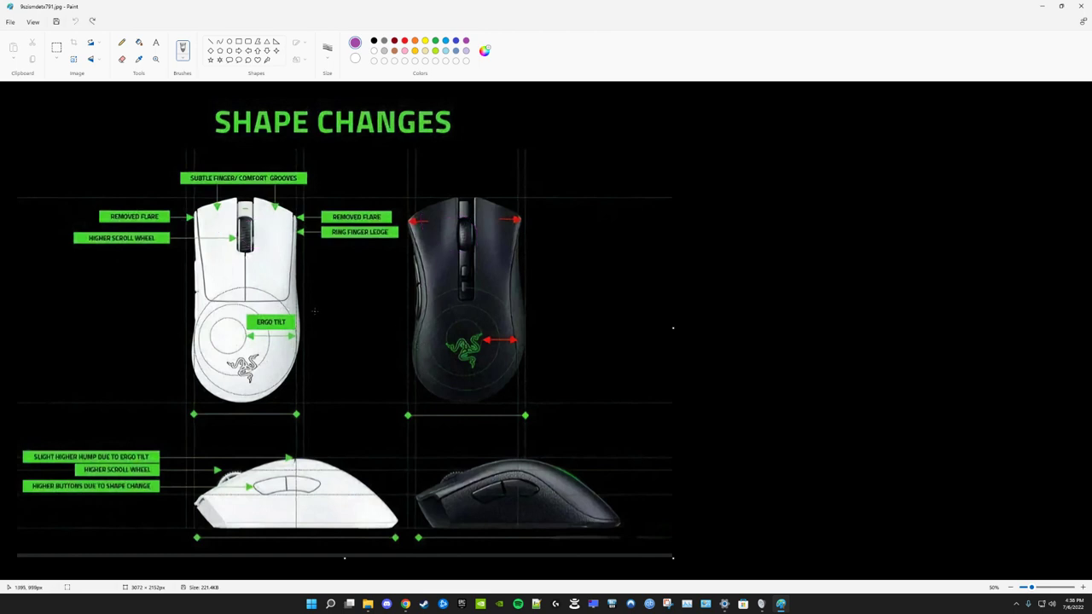
{"action": "mouse_move", "coordinate": [492, 314]}
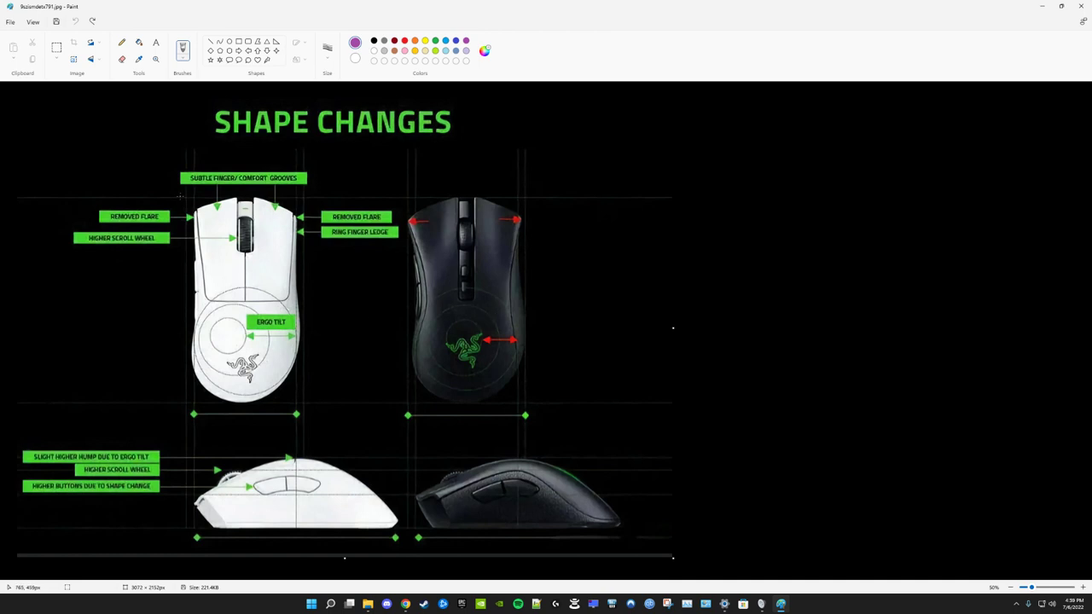
{"action": "left_click_drag", "start_coordinate": [170, 205], "coordinate": [350, 418]}
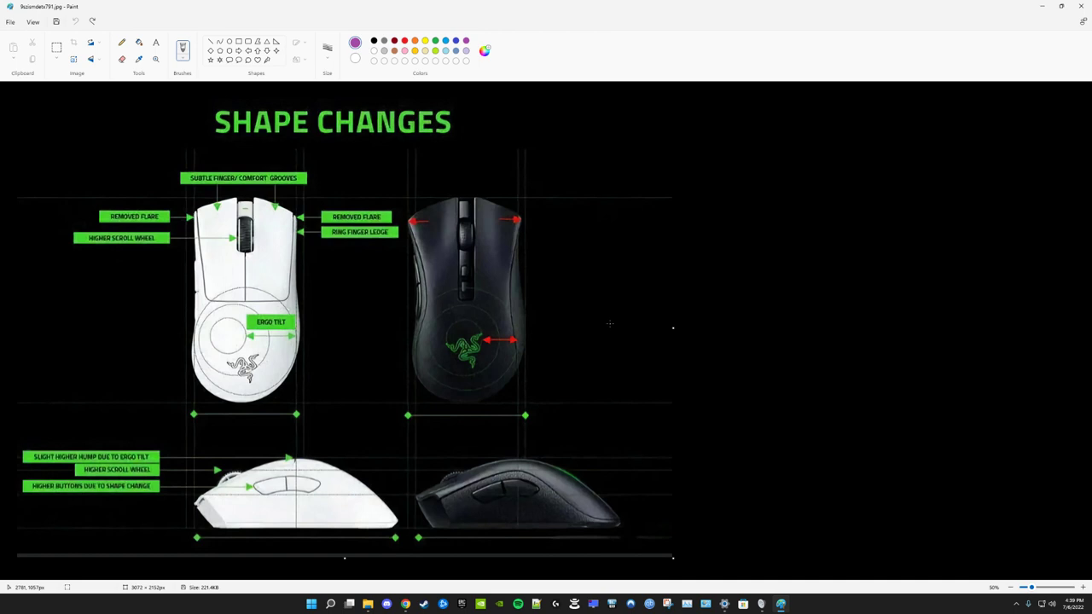
{"action": "mouse_move", "coordinate": [343, 266]}
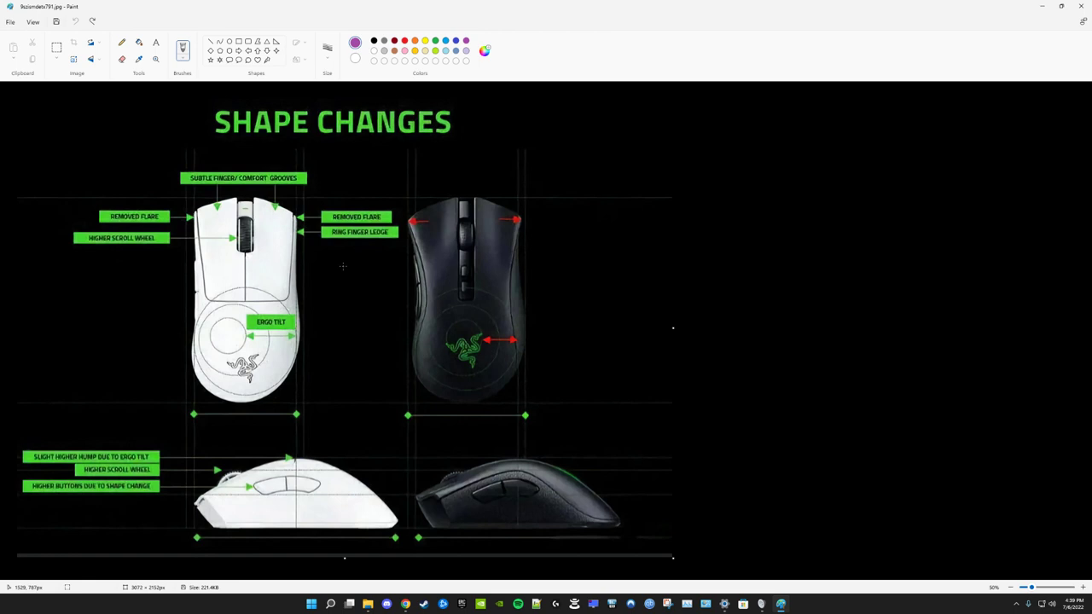
{"action": "mouse_move", "coordinate": [338, 250]}
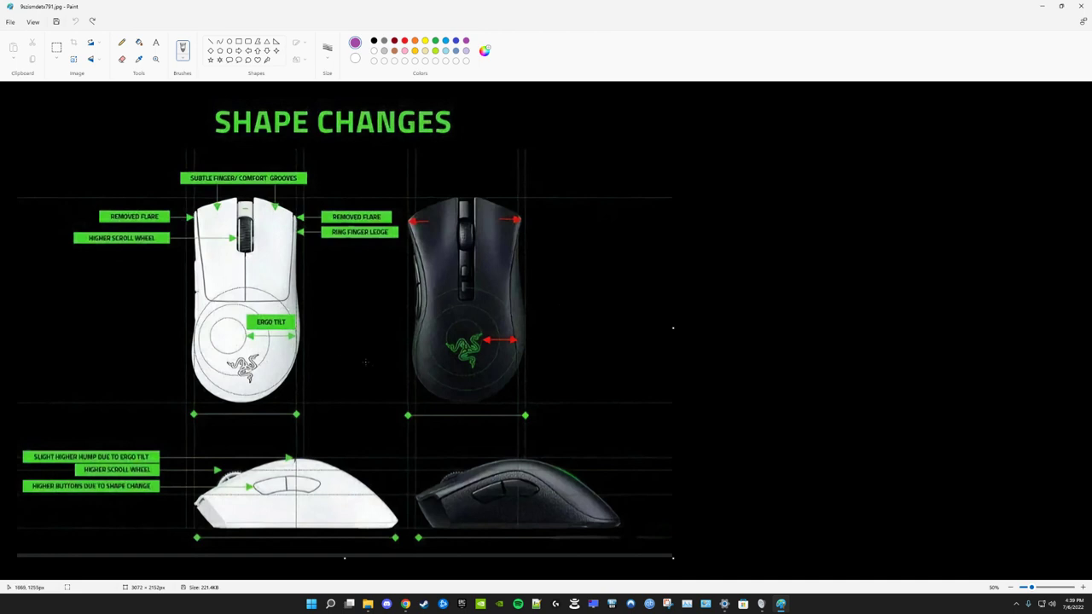
{"action": "mouse_move", "coordinate": [347, 279]}
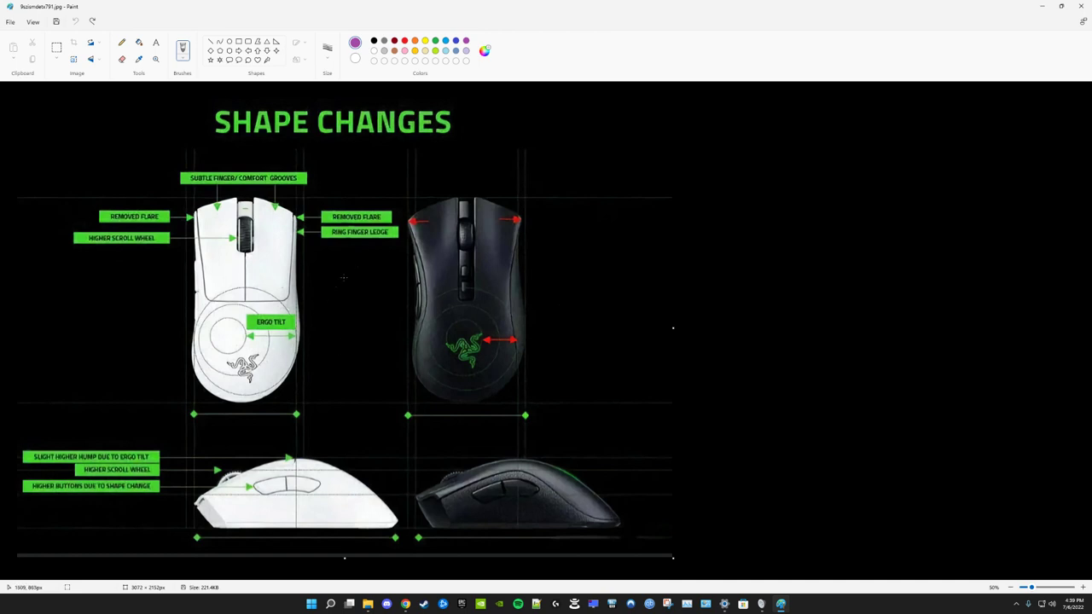
{"action": "mouse_move", "coordinate": [629, 362]}
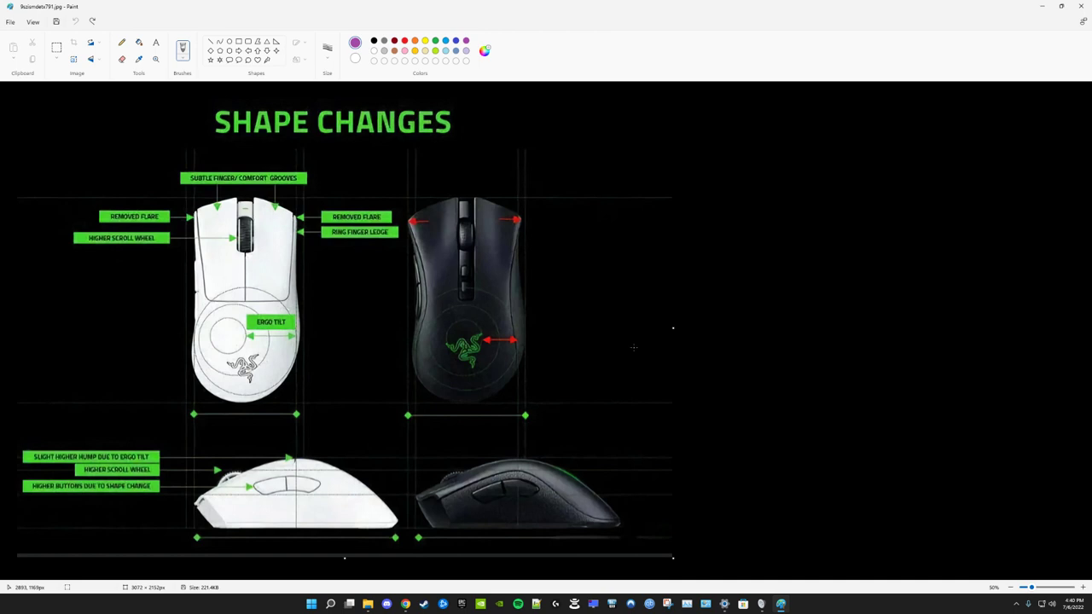
{"action": "mouse_move", "coordinate": [641, 277]}
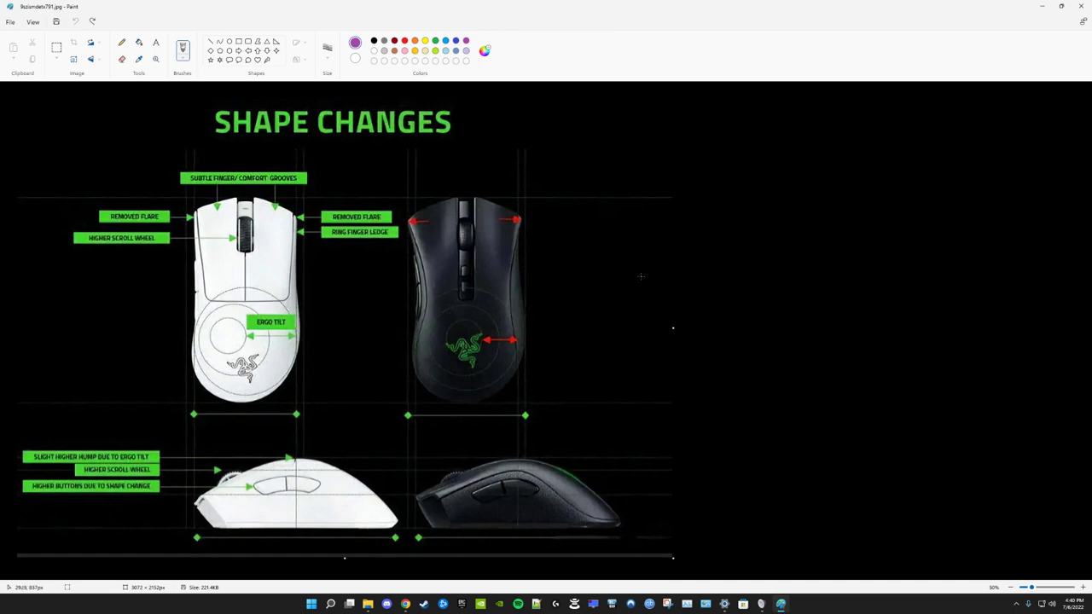
{"action": "mouse_move", "coordinate": [603, 249]}
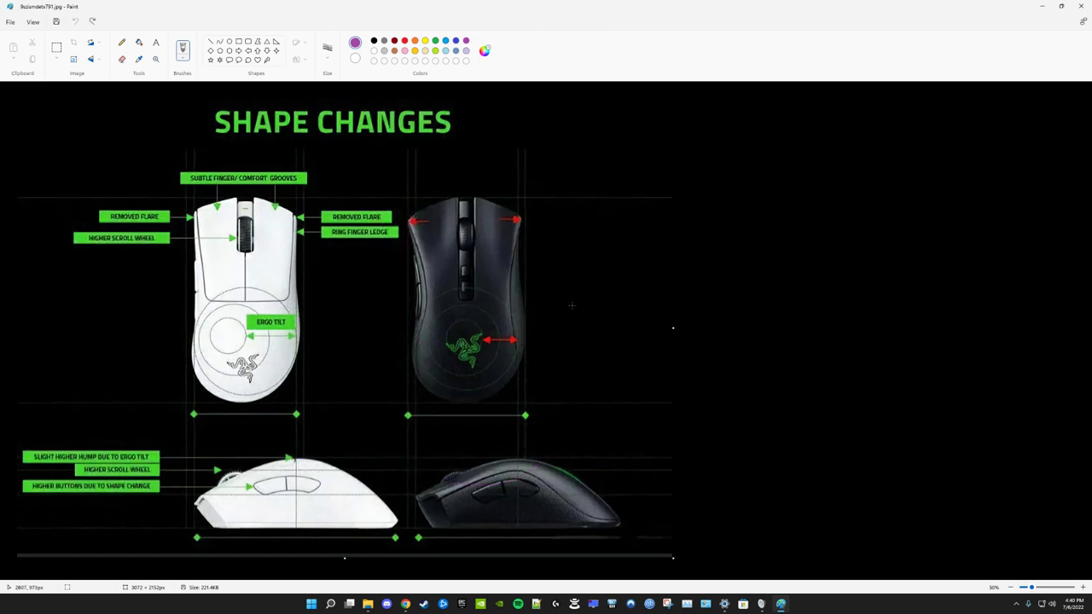
{"action": "mouse_move", "coordinate": [532, 316]}
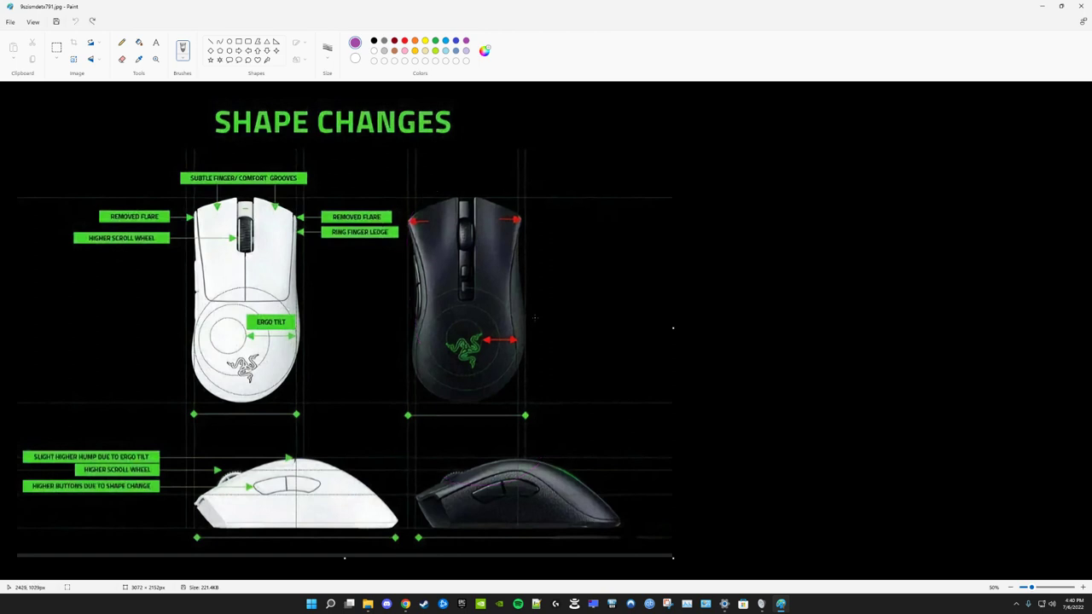
{"action": "mouse_move", "coordinate": [610, 336]}
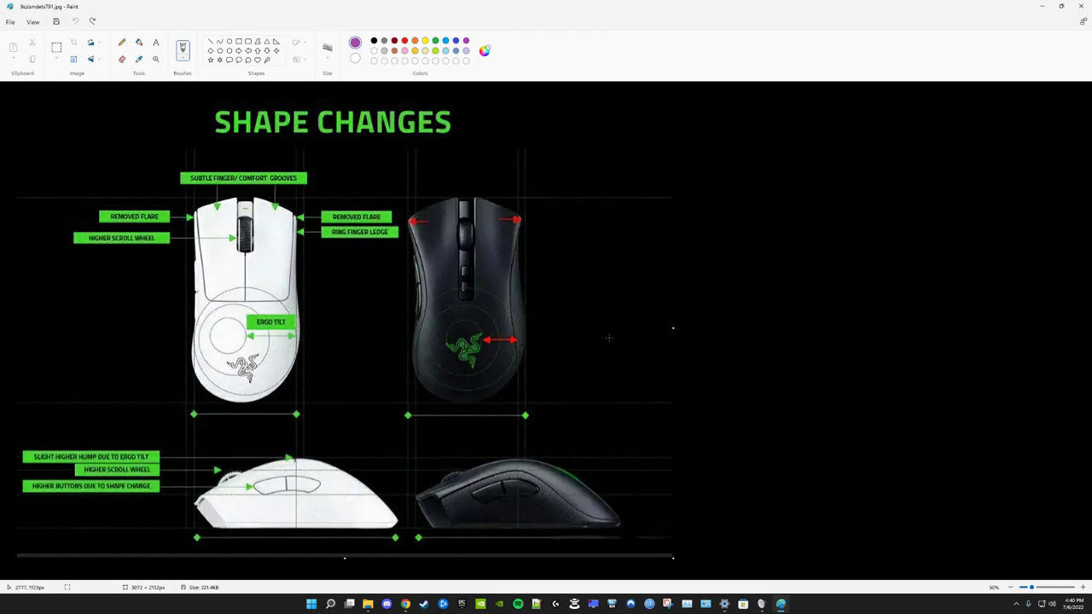
{"action": "mouse_move", "coordinate": [665, 436]}
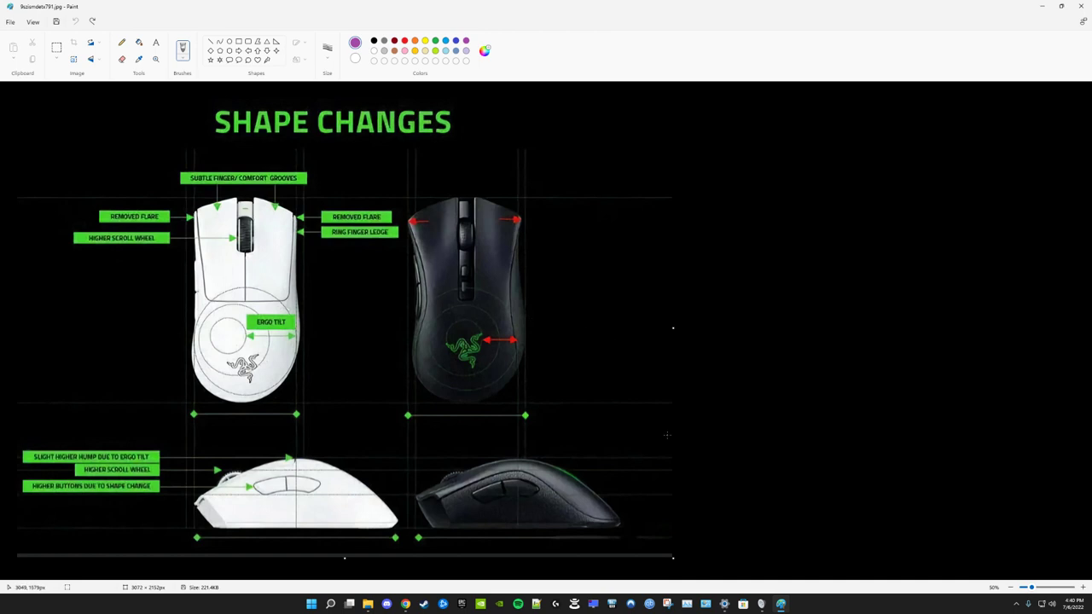